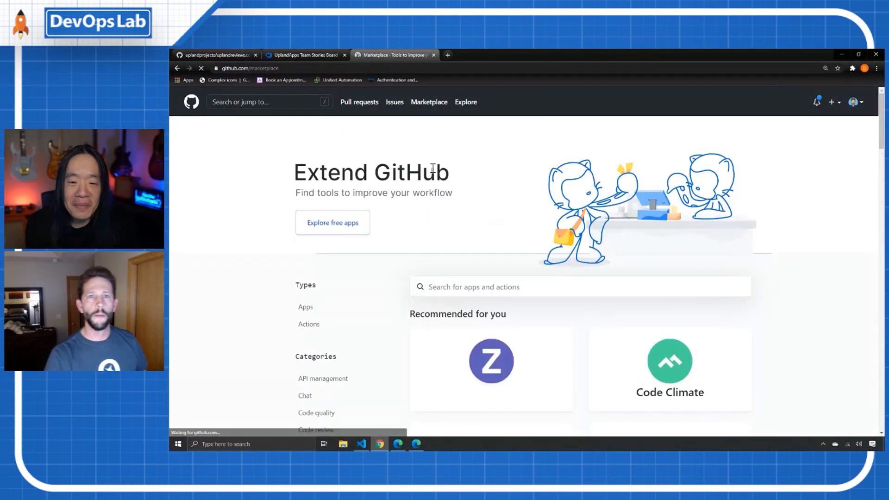
Search GitHub Marketplace apps and actions for 'azure boards'
{"action": "left_click", "coordinate": [491, 287]}
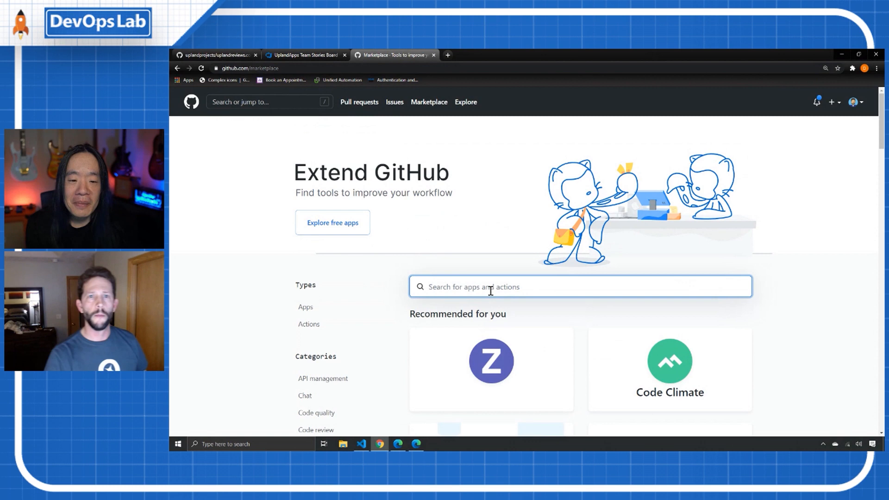
{"action": "type", "text": "azure boa"}
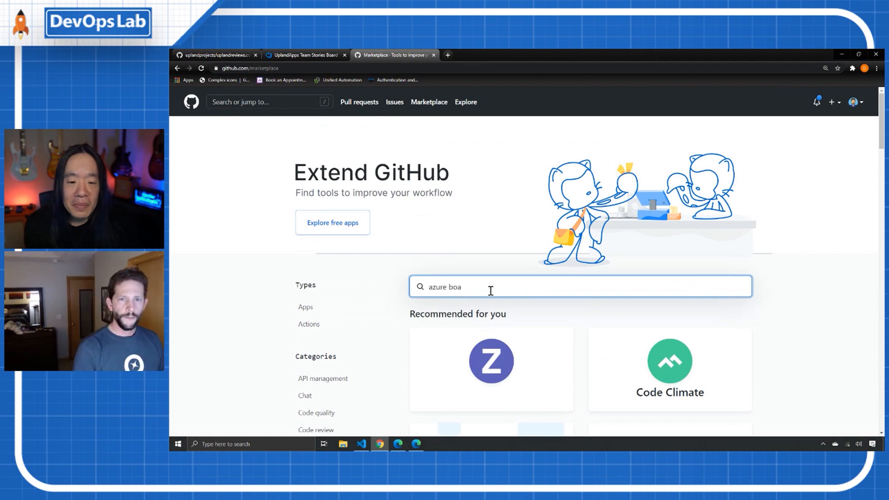
{"action": "key", "text": "Enter"}
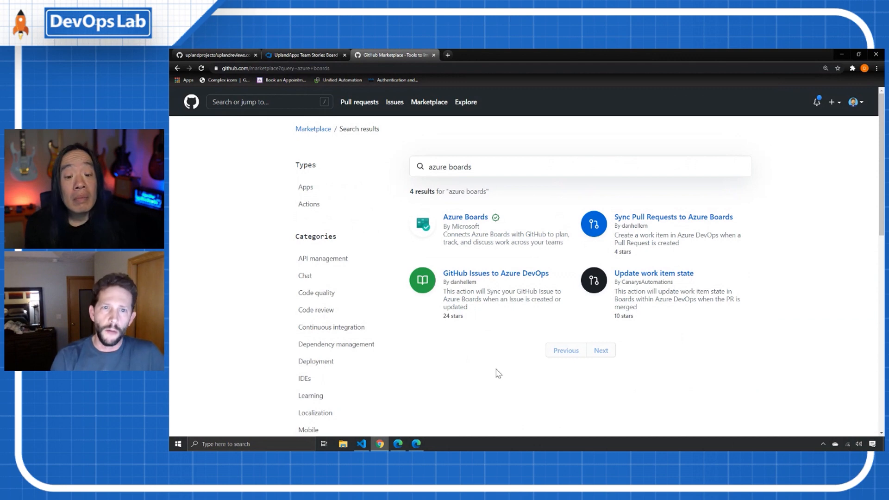
{"action": "mouse_move", "coordinate": [508, 228]}
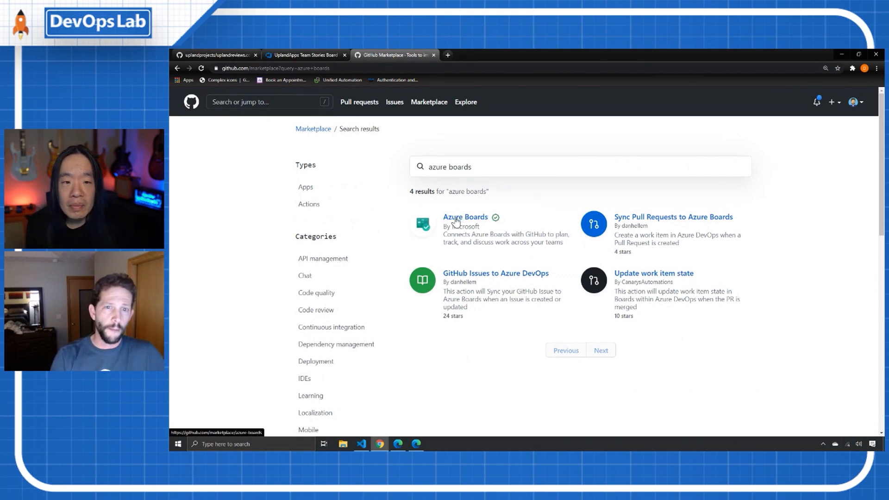
Open the Azure Boards app listing and scroll through its details
{"action": "left_click", "coordinate": [465, 216]}
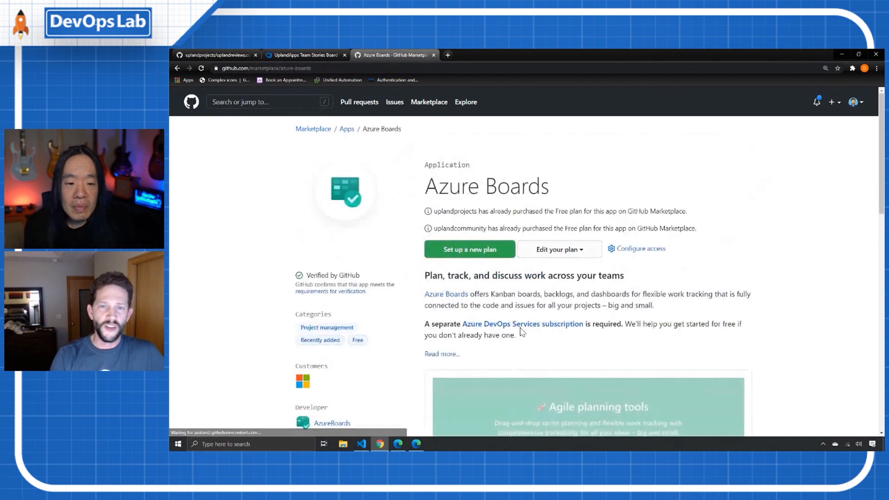
{"action": "scroll", "scroll_direction": "down", "scroll_amount": 3}
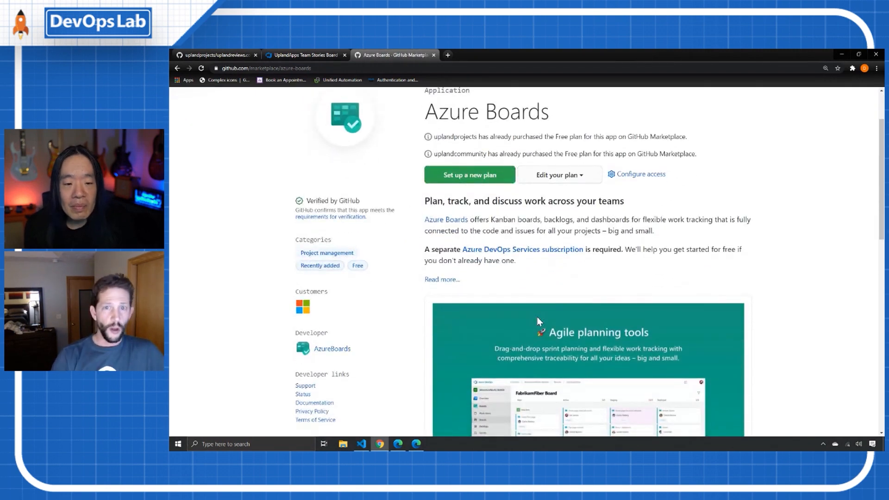
{"action": "scroll", "scroll_direction": "down", "scroll_amount": 3}
{"action": "type", "text": "azure boards"}
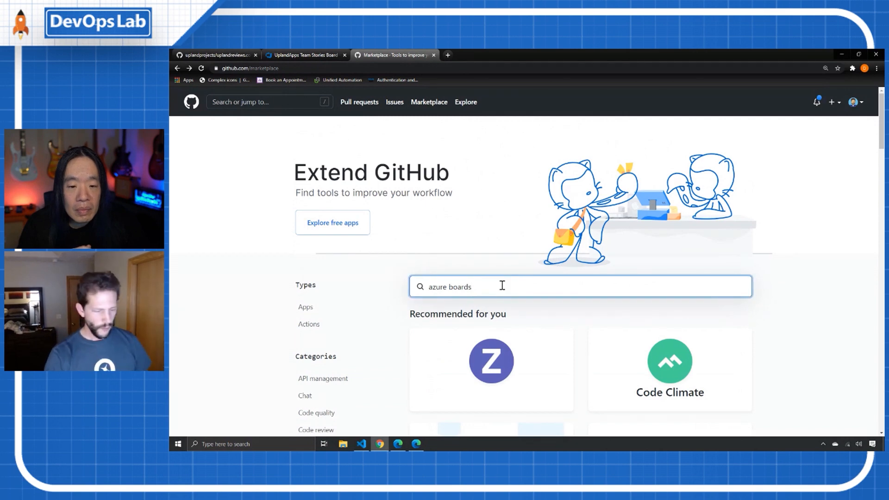
Rerun the 'azure boards' Marketplace search to list the app and sync actions
{"action": "key", "text": "Enter"}
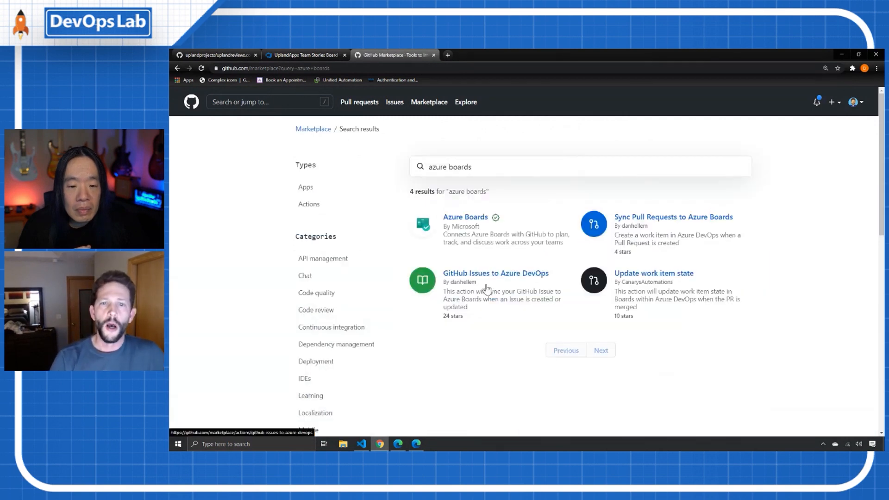
{"action": "mouse_move", "coordinate": [730, 253]}
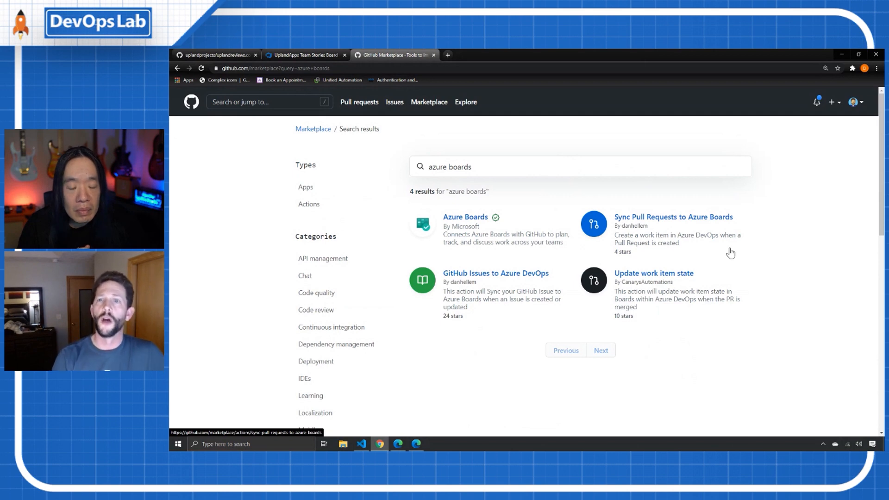
{"action": "mouse_move", "coordinate": [541, 263]}
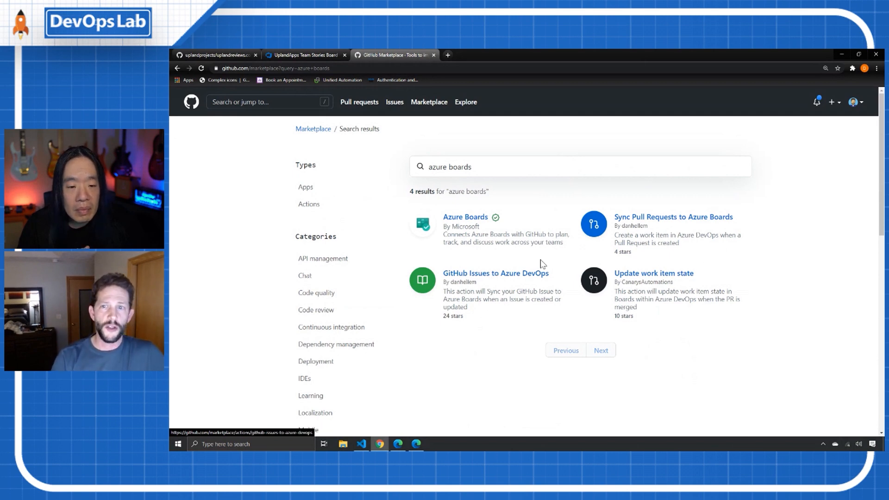
{"action": "mouse_move", "coordinate": [685, 226]}
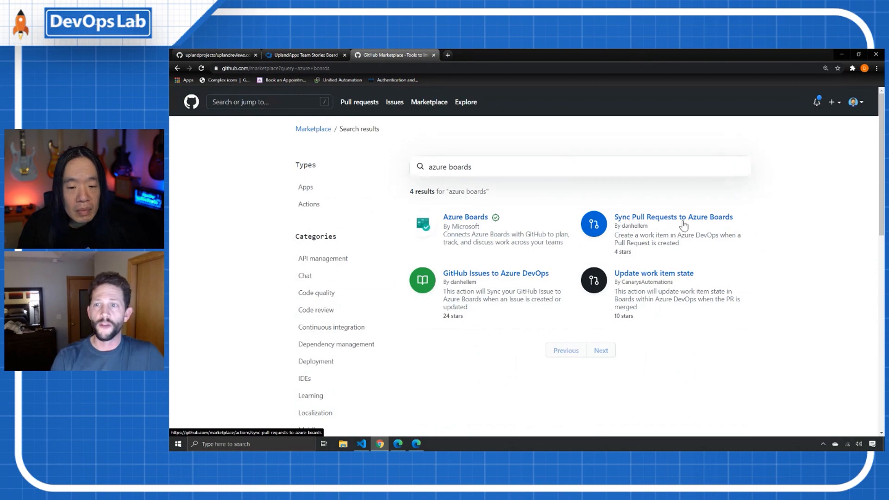
{"action": "mouse_move", "coordinate": [480, 281]}
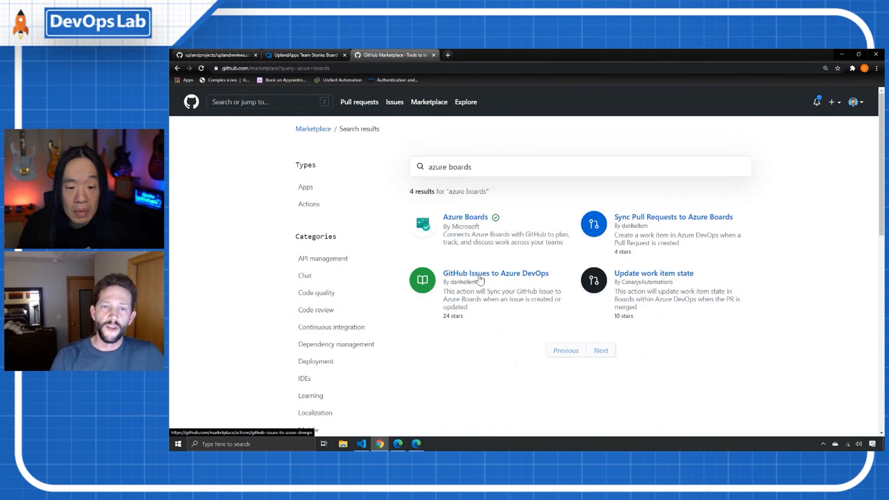
Review the GitHub Issues to Azure DevOps action's example usage and YAML sample
{"action": "left_click", "coordinate": [497, 273]}
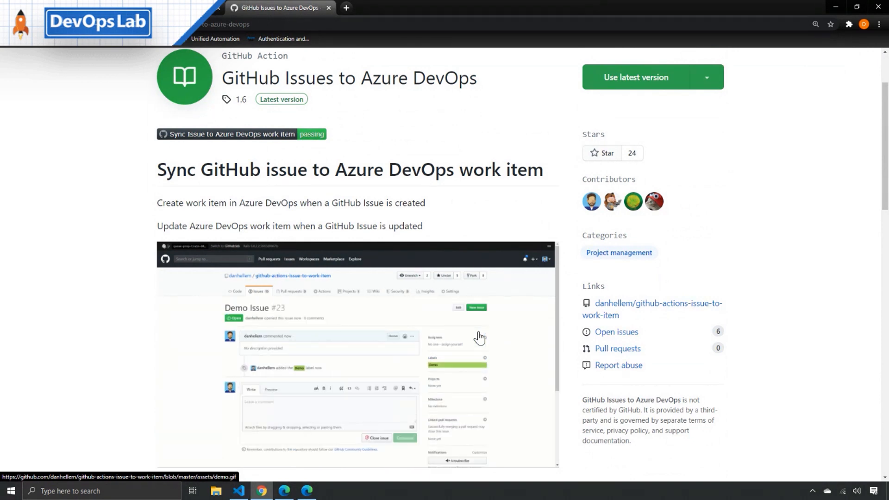
{"action": "scroll", "scroll_direction": "down", "scroll_amount": 3}
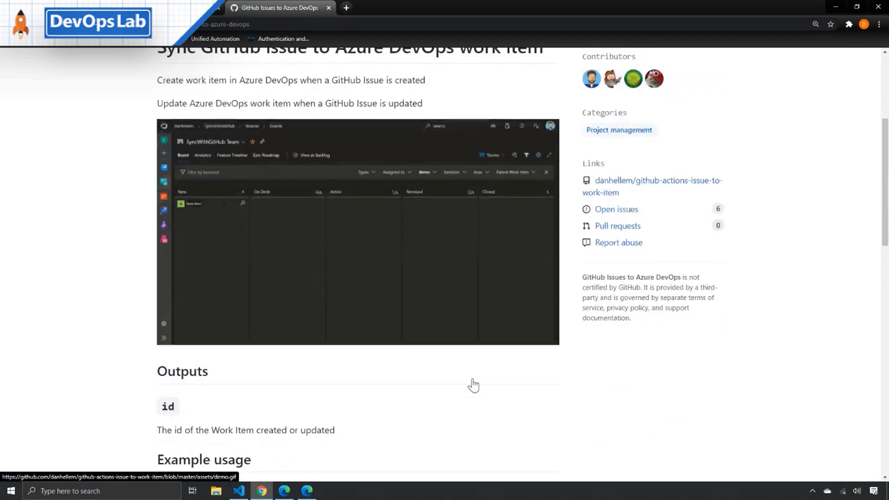
{"action": "scroll", "scroll_direction": "down", "scroll_amount": 3}
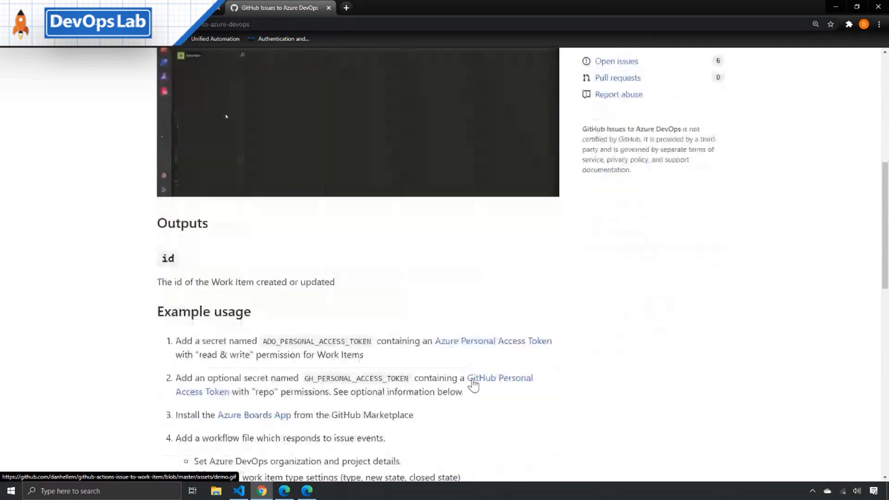
{"action": "scroll", "scroll_direction": "down", "scroll_amount": 3}
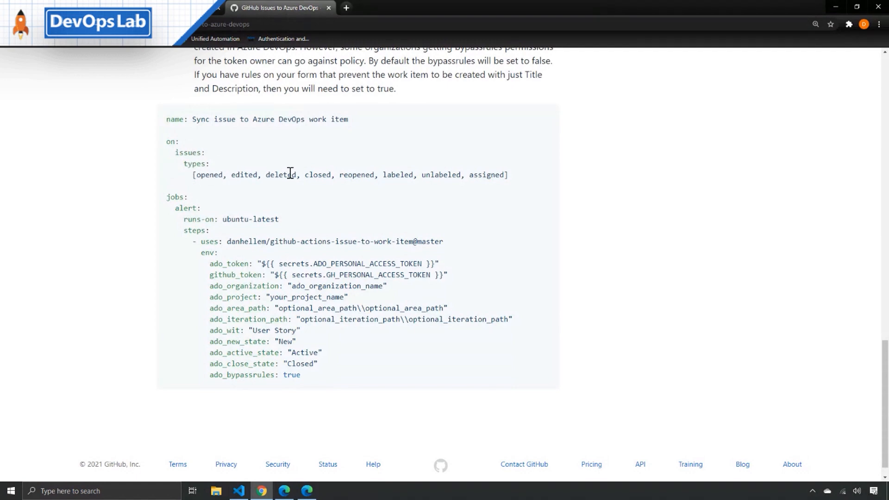
{"action": "mouse_move", "coordinate": [210, 184]}
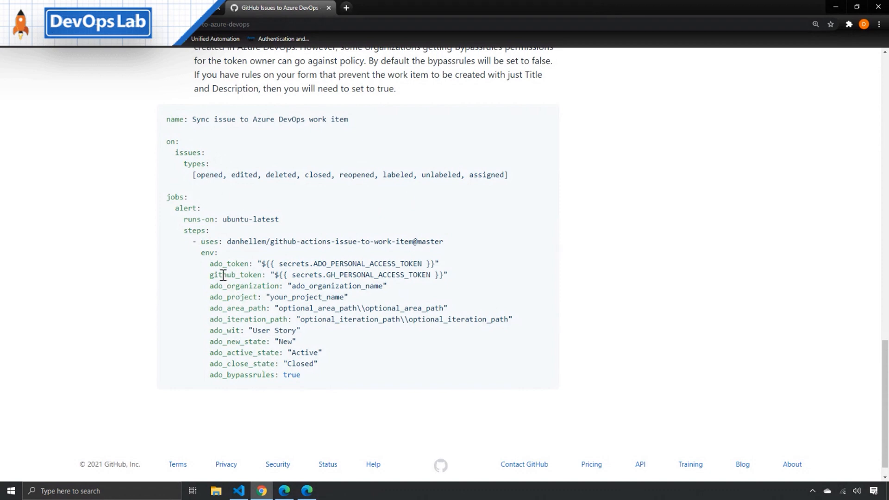
{"action": "mouse_move", "coordinate": [211, 264]}
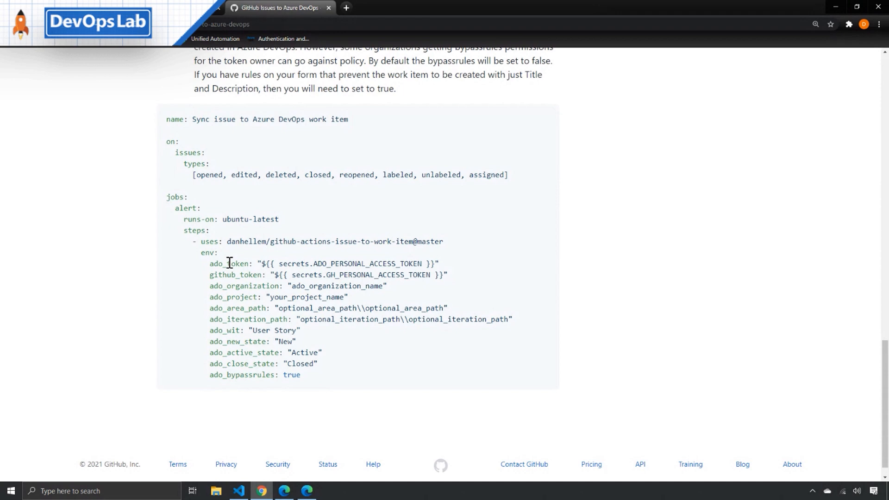
{"action": "mouse_move", "coordinate": [295, 297]}
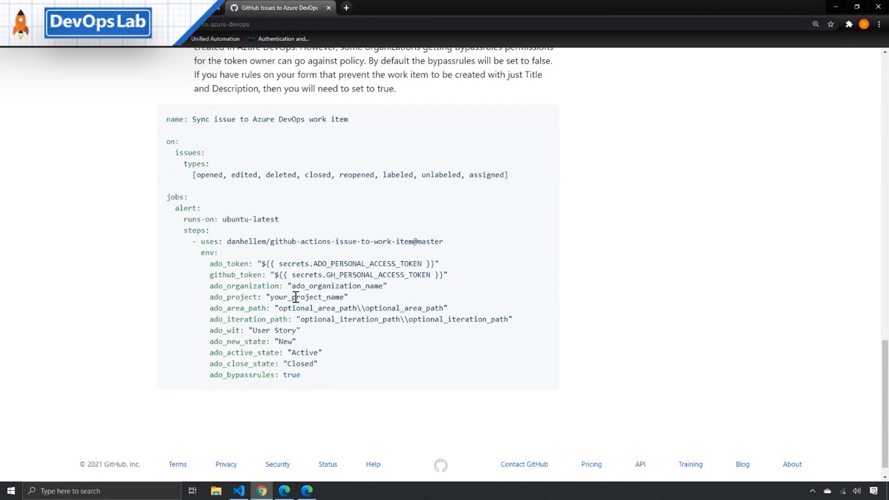
{"action": "mouse_move", "coordinate": [285, 316]}
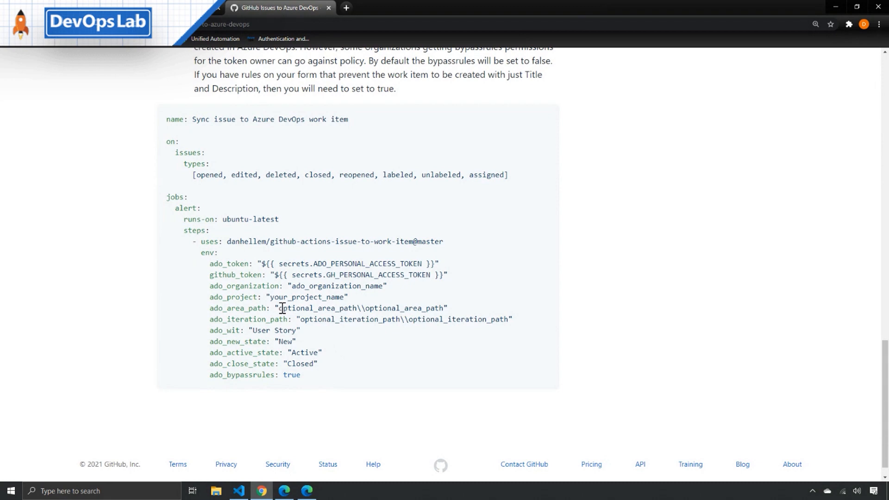
{"action": "mouse_move", "coordinate": [305, 320]}
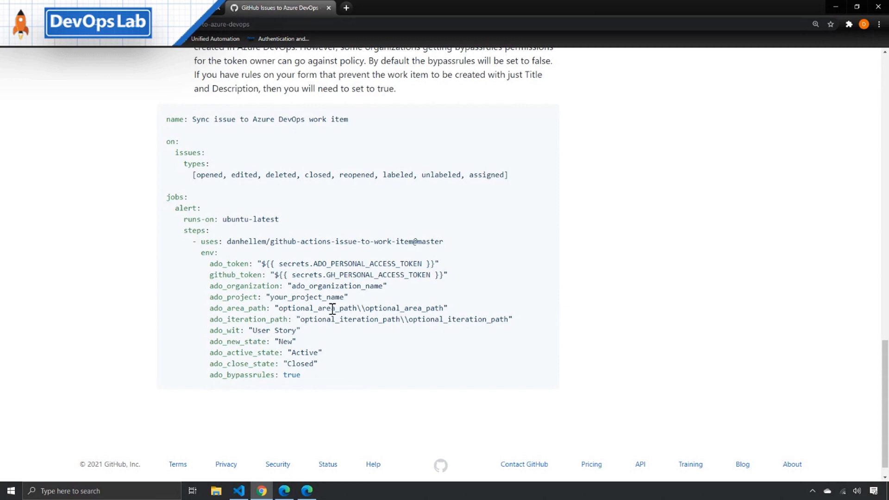
{"action": "mouse_move", "coordinate": [298, 354]}
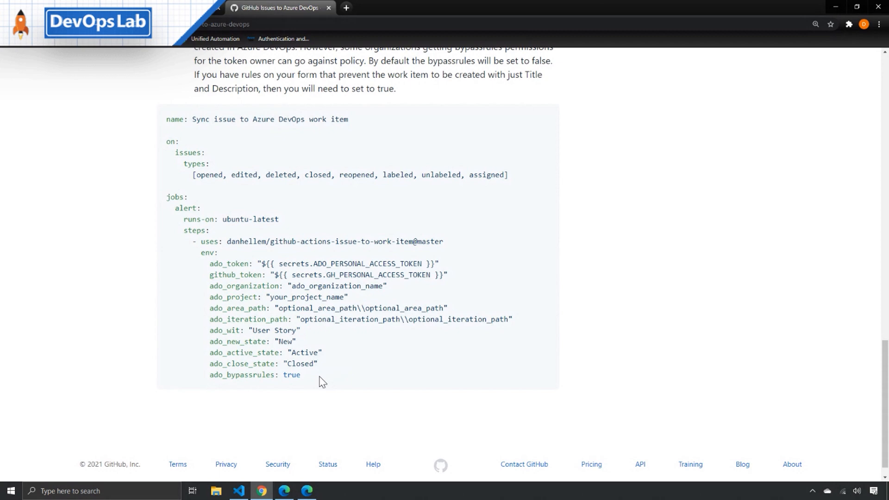
{"action": "mouse_move", "coordinate": [261, 342]}
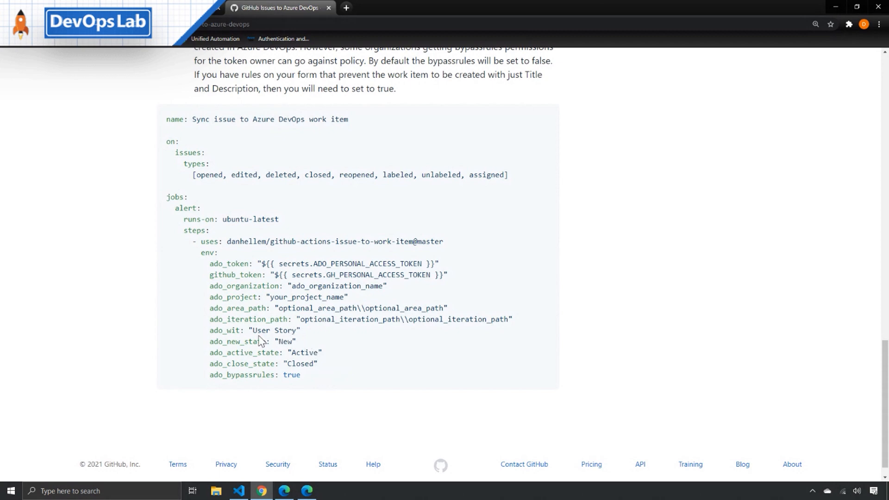
{"action": "mouse_move", "coordinate": [350, 379]}
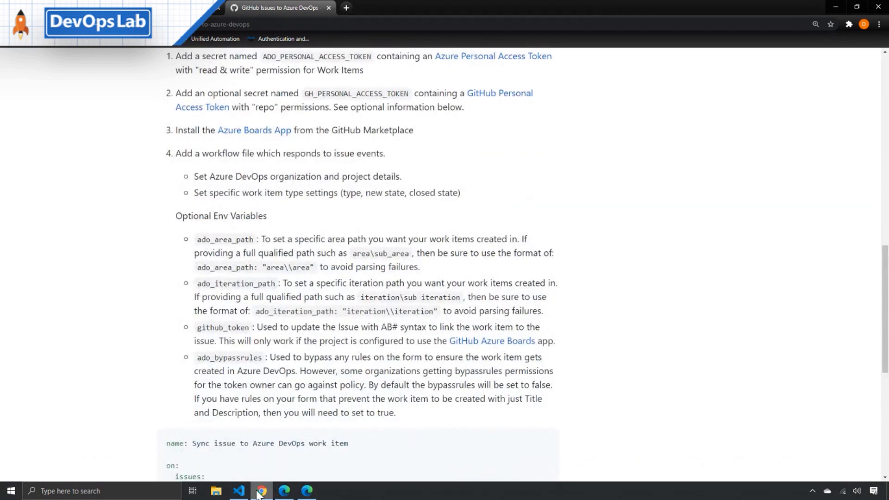
{"action": "left_click", "coordinate": [238, 491]}
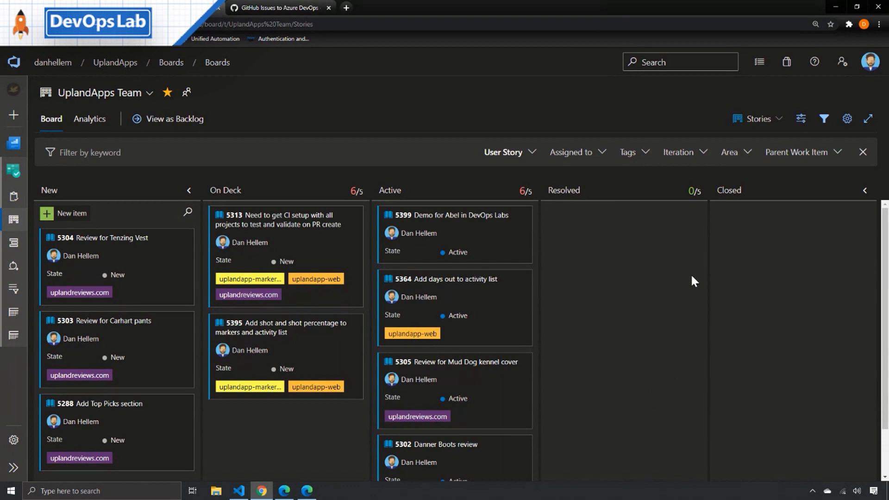
{"action": "mouse_move", "coordinate": [206, 178]}
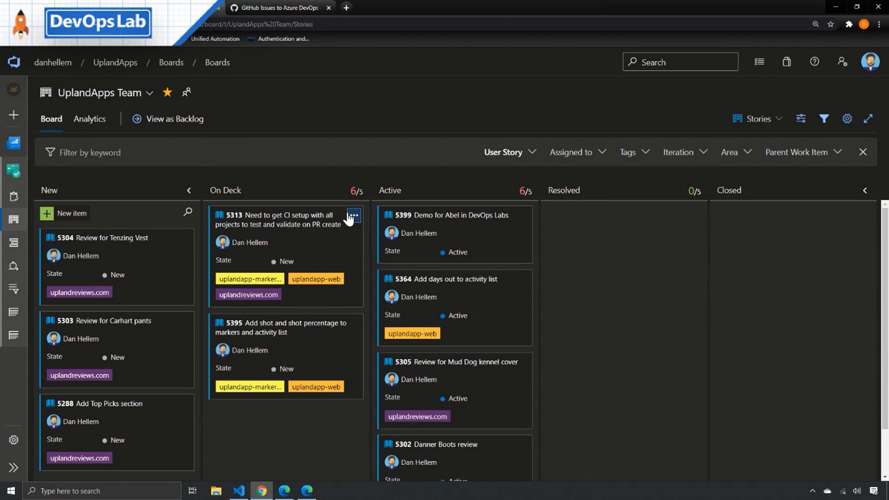
{"action": "mouse_move", "coordinate": [596, 296]}
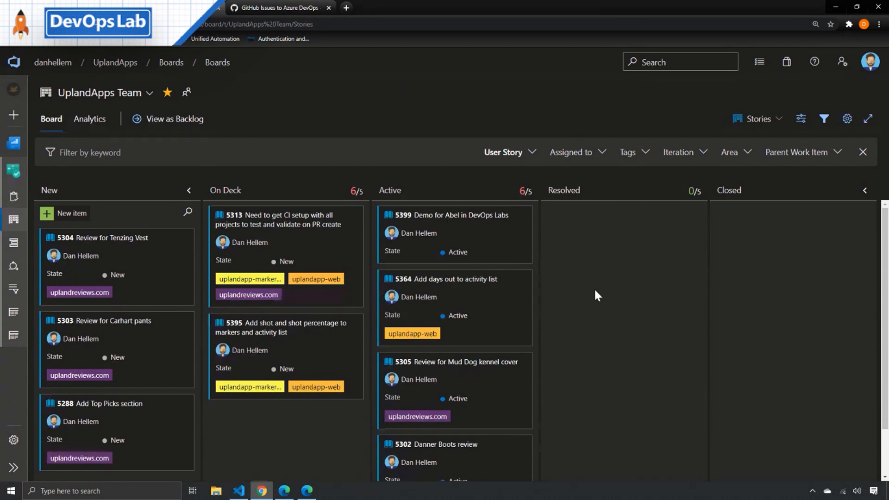
{"action": "mouse_move", "coordinate": [442, 224]}
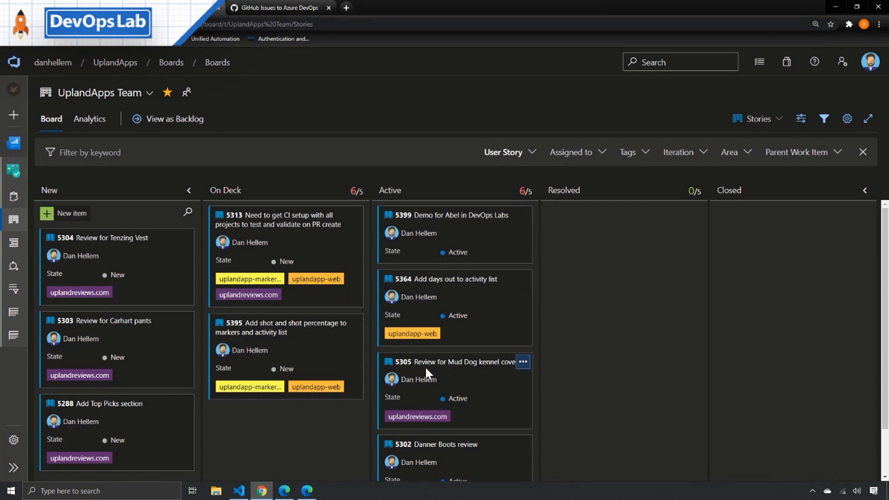
{"action": "mouse_move", "coordinate": [289, 41]}
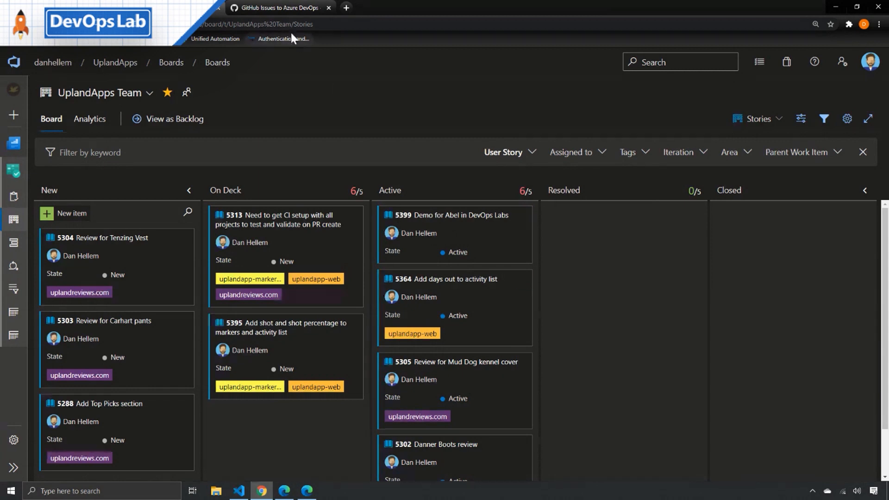
Leave the UplandApps Team board for demo.md in Visual Studio Code
{"action": "left_click", "coordinate": [239, 491]}
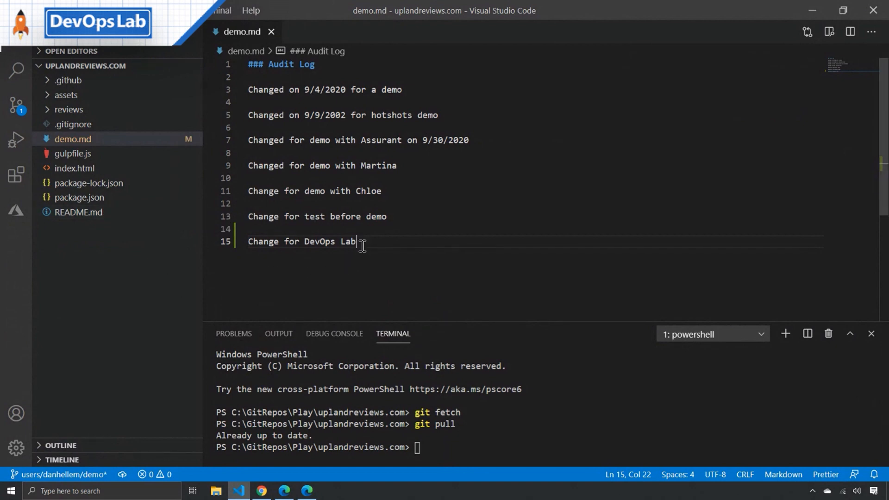
{"action": "mouse_move", "coordinate": [264, 247]}
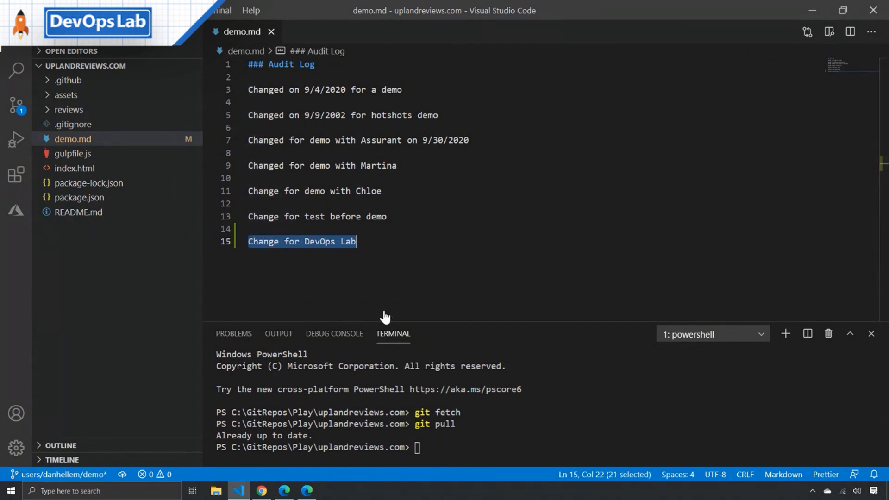
Enter commit message 'AB#5399' in Source Control and stage the demo.md change
{"action": "left_click", "coordinate": [15, 103]}
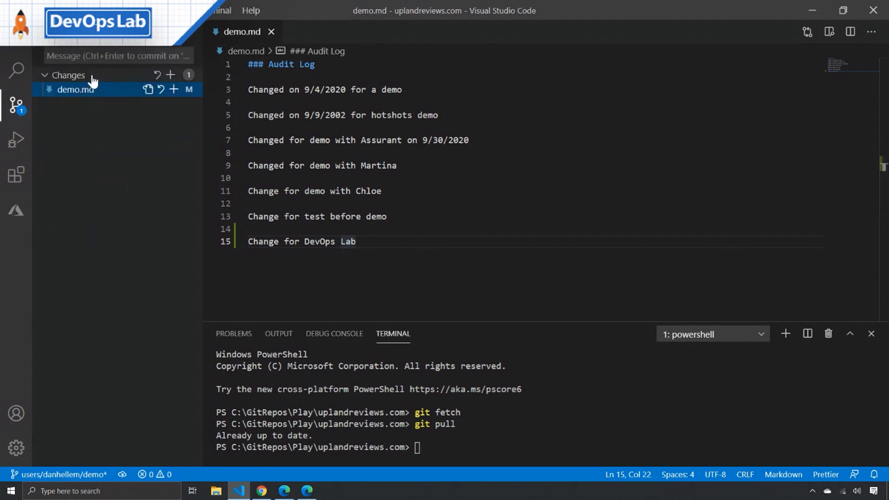
{"action": "type", "text": "AB"}
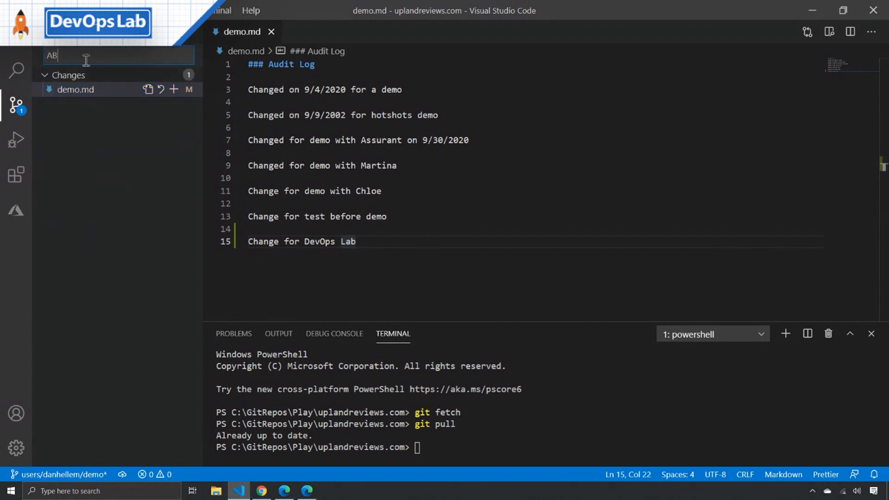
{"action": "type", "text": "#5399"}
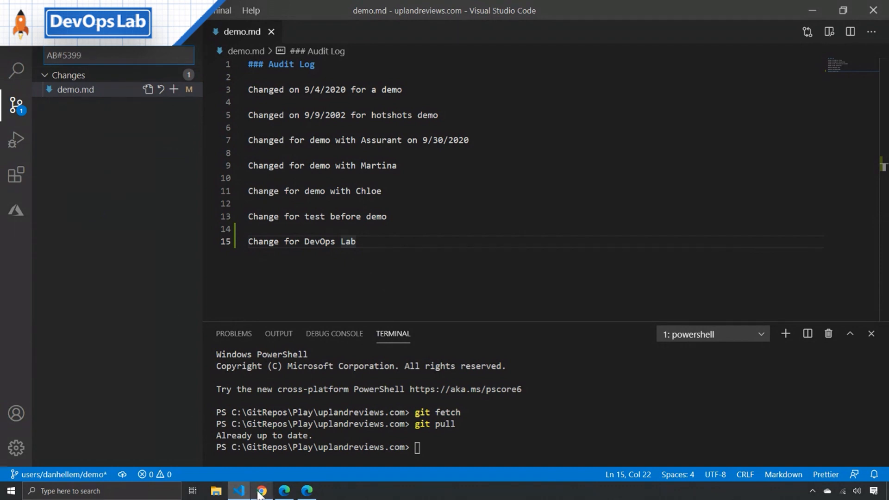
{"action": "left_click", "coordinate": [261, 491]}
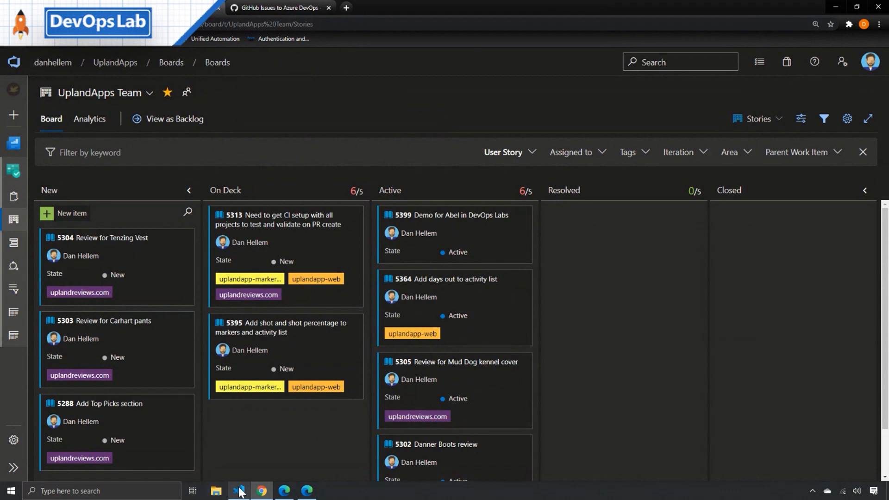
{"action": "left_click", "coordinate": [239, 491]}
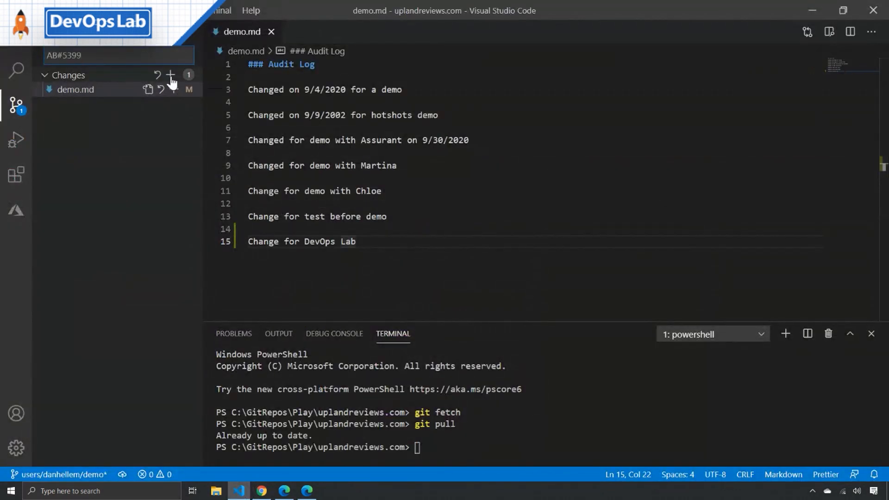
{"action": "left_click", "coordinate": [170, 74]}
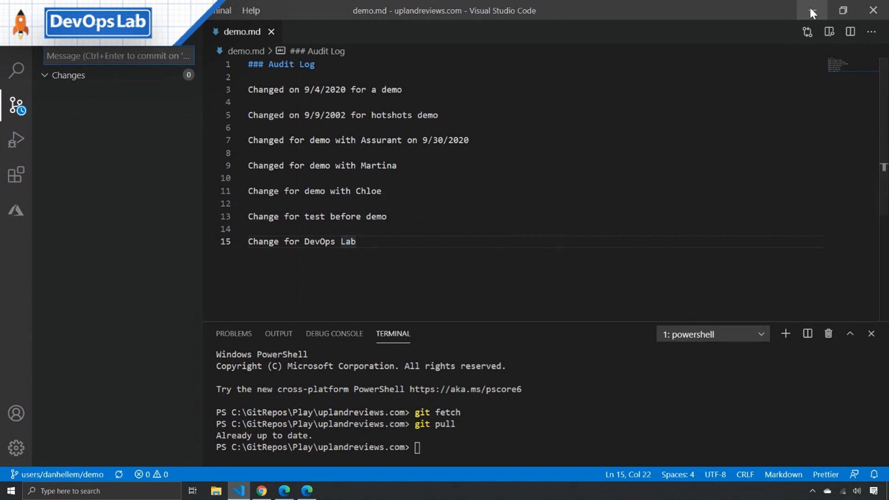
{"action": "left_click", "coordinate": [261, 491]}
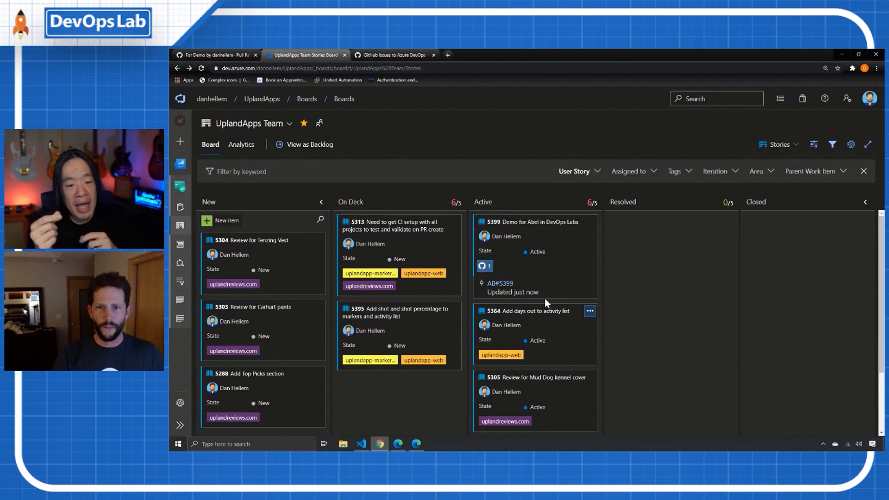
{"action": "mouse_move", "coordinate": [503, 287]}
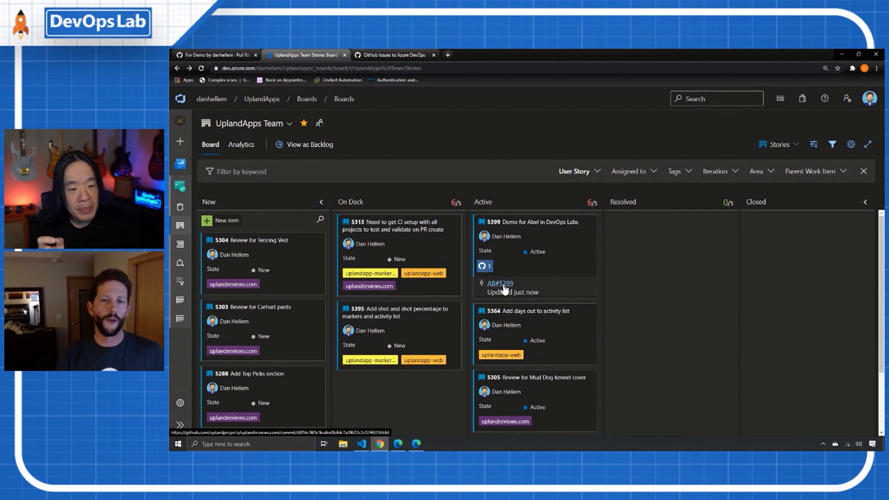
Open the AB#5399 commit linked from story 5399's card
{"action": "left_click", "coordinate": [397, 54]}
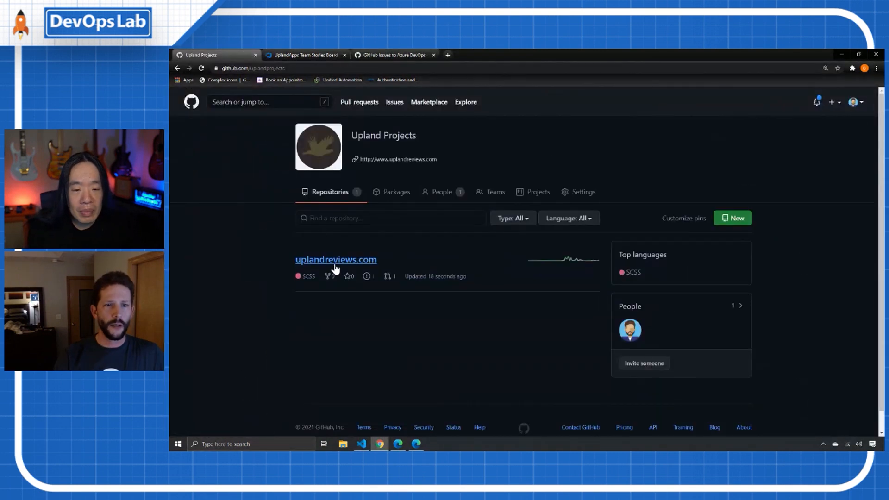
Create pull request 'AB#5399' from users/danhellem/demo into master in uplandreviews.com
{"action": "left_click", "coordinate": [336, 259]}
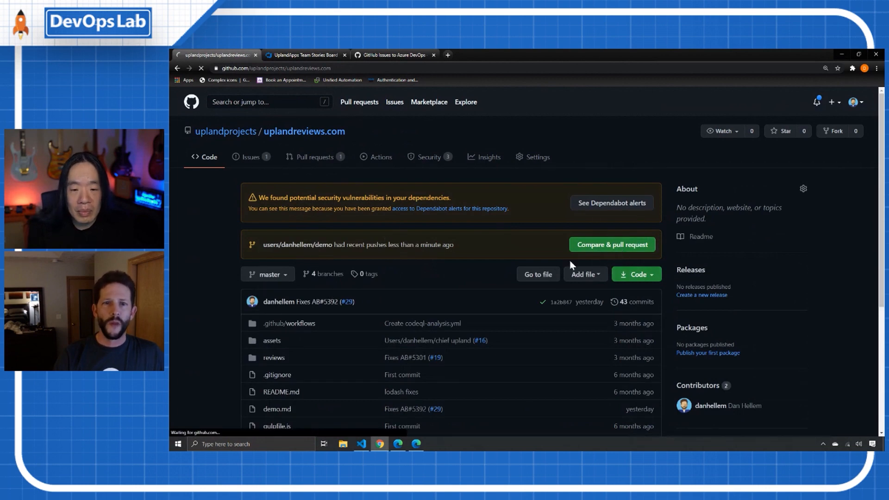
{"action": "left_click", "coordinate": [612, 245]}
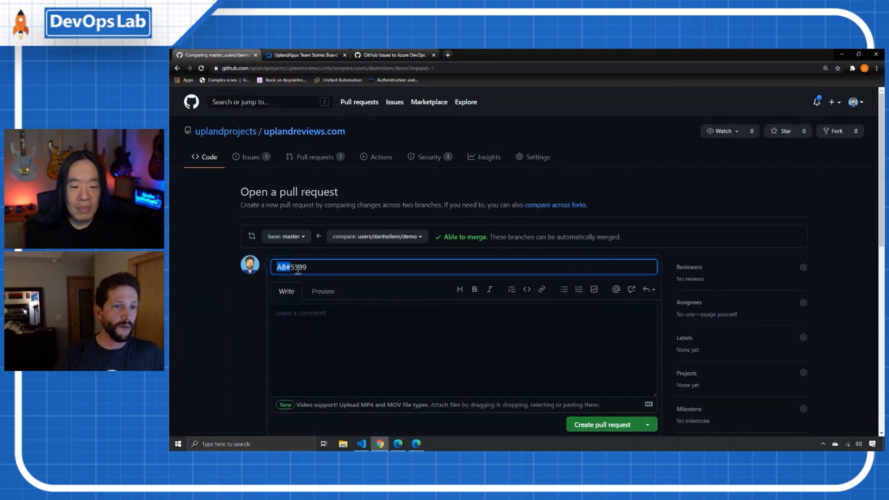
{"action": "scroll", "scroll_direction": "down", "scroll_amount": 3}
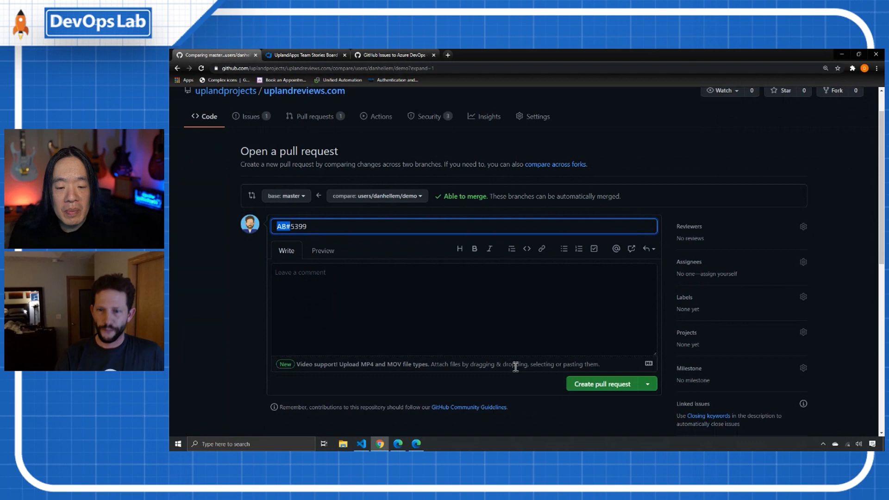
{"action": "left_click", "coordinate": [305, 55]}
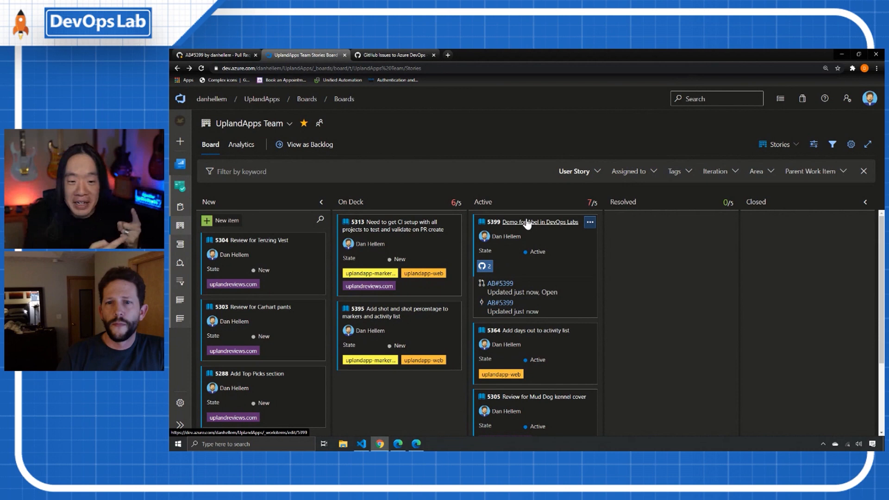
{"action": "mouse_move", "coordinate": [328, 125]}
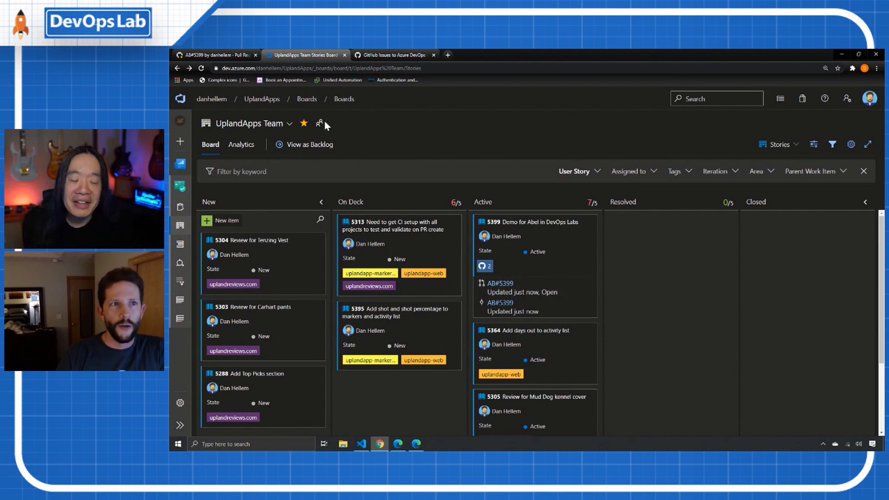
{"action": "mouse_move", "coordinate": [501, 289]}
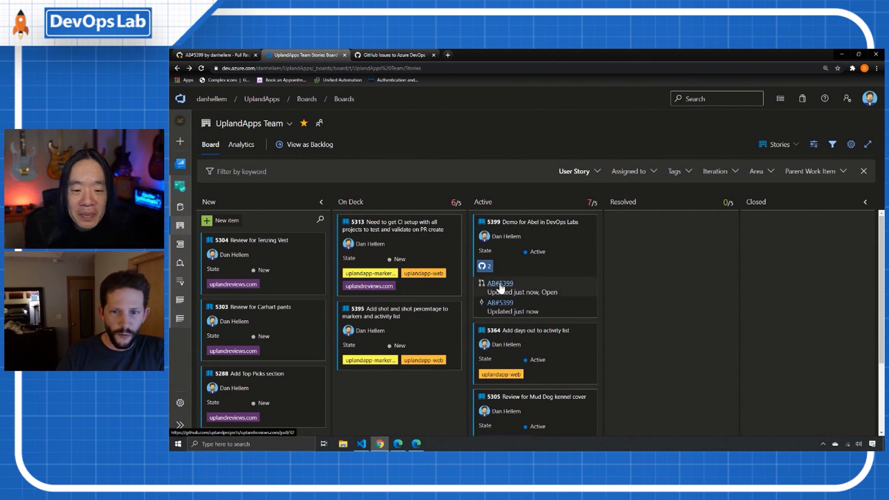
Open pull request #32 for AB#5399 from story 5399's GitHub links
{"action": "left_click", "coordinate": [254, 54]}
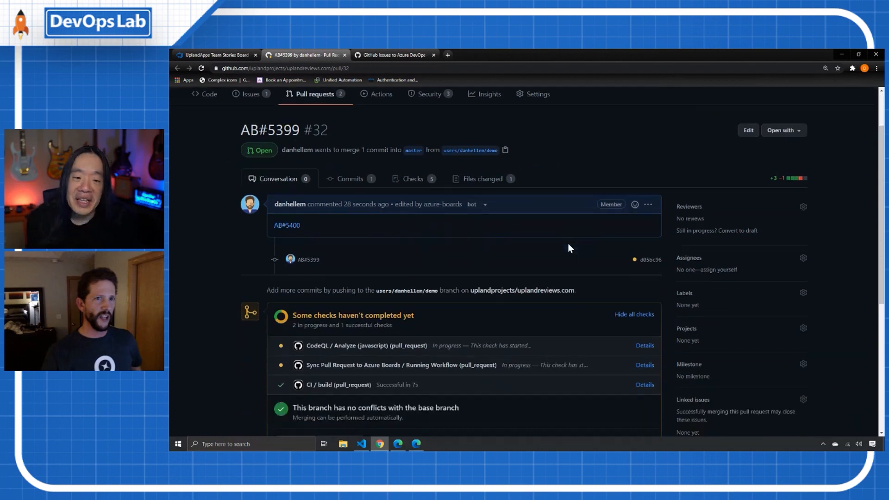
Scroll through pull request #32's conversation, then return to the UplandApps Team stories board
{"action": "scroll", "scroll_direction": "down", "scroll_amount": 3}
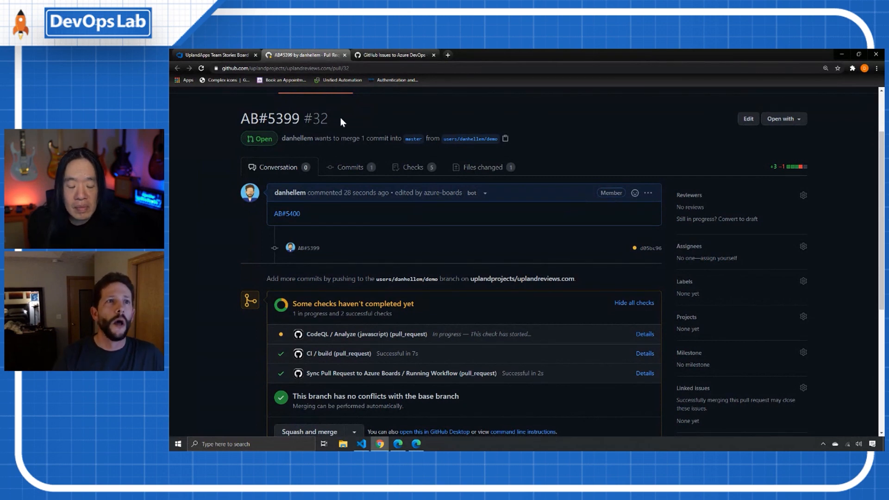
{"action": "mouse_move", "coordinate": [433, 223]}
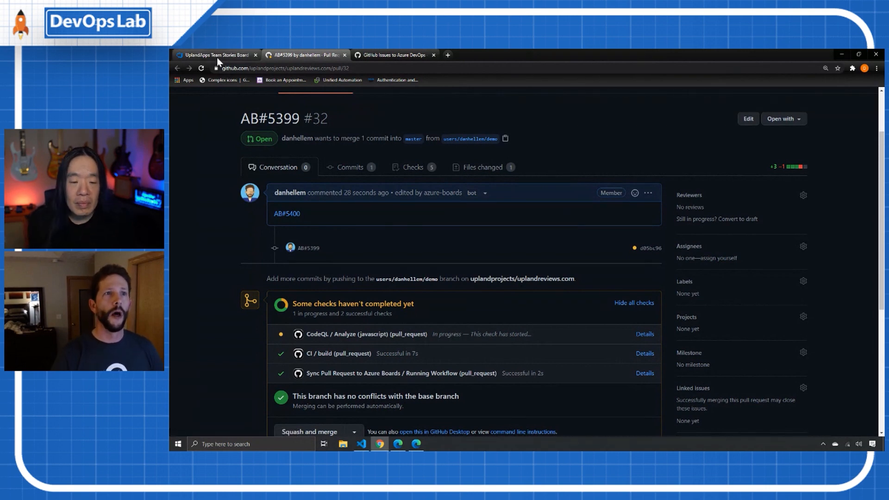
{"action": "left_click", "coordinate": [220, 55]}
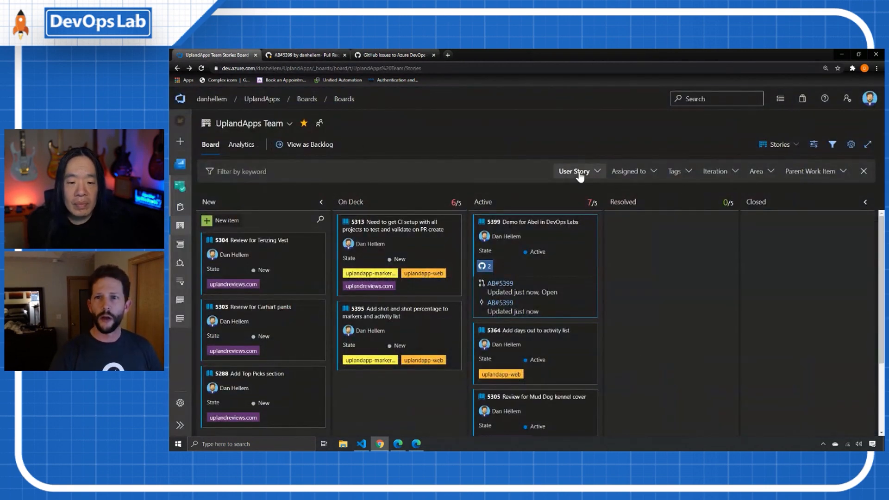
Add GitHub Pull Request to the board's work item type filter
{"action": "left_click", "coordinate": [579, 171]}
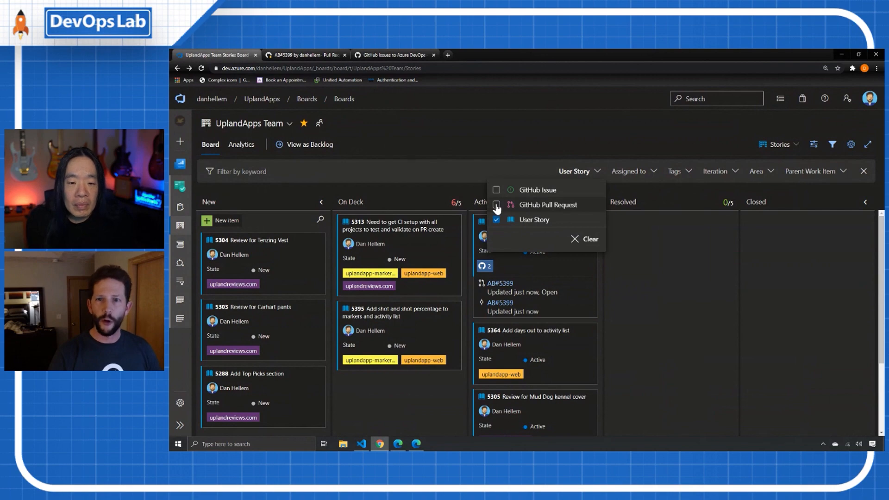
{"action": "left_click", "coordinate": [497, 205]}
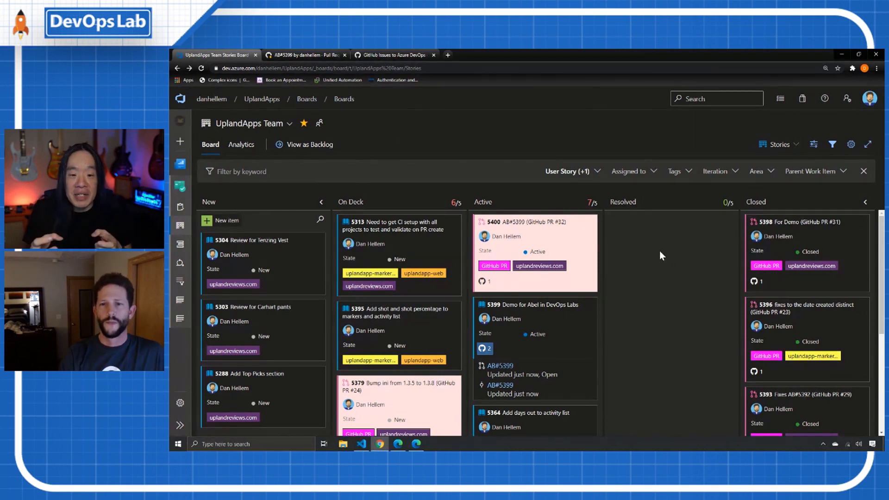
{"action": "mouse_move", "coordinate": [641, 305]}
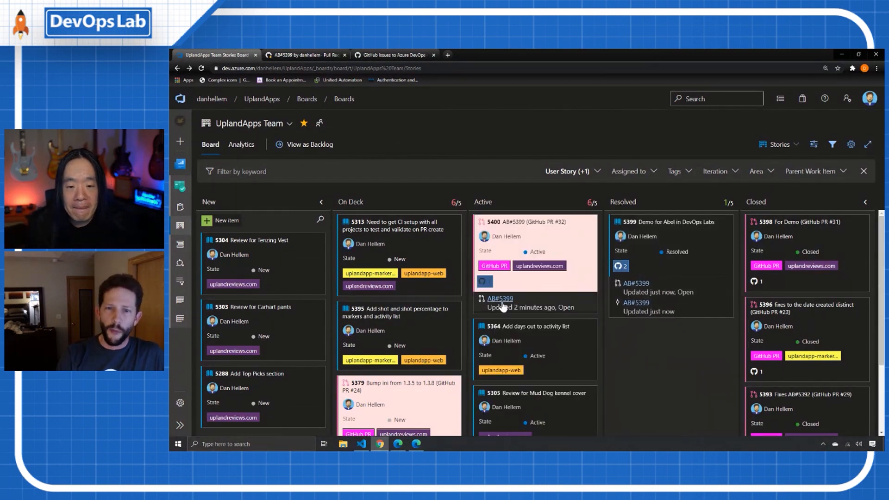
Squash-merge pull request #32 into master, then return to the Azure Boards tab
{"action": "left_click", "coordinate": [500, 299]}
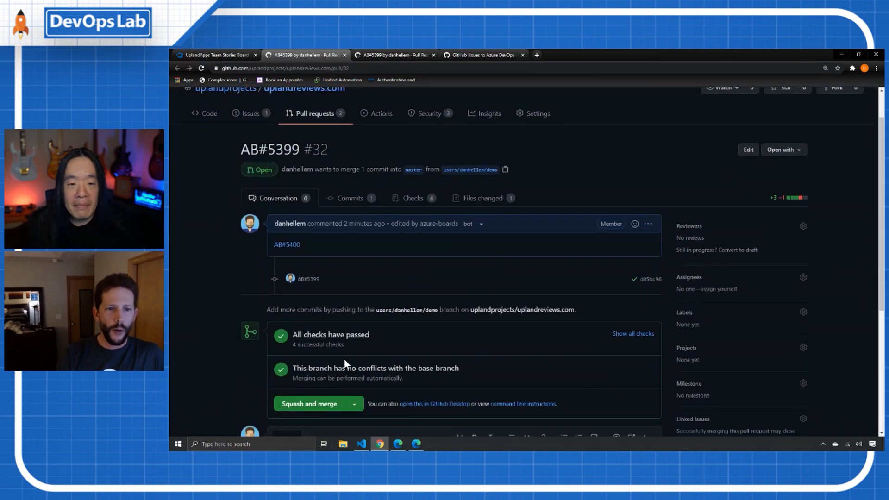
{"action": "scroll", "scroll_direction": "down", "scroll_amount": 3}
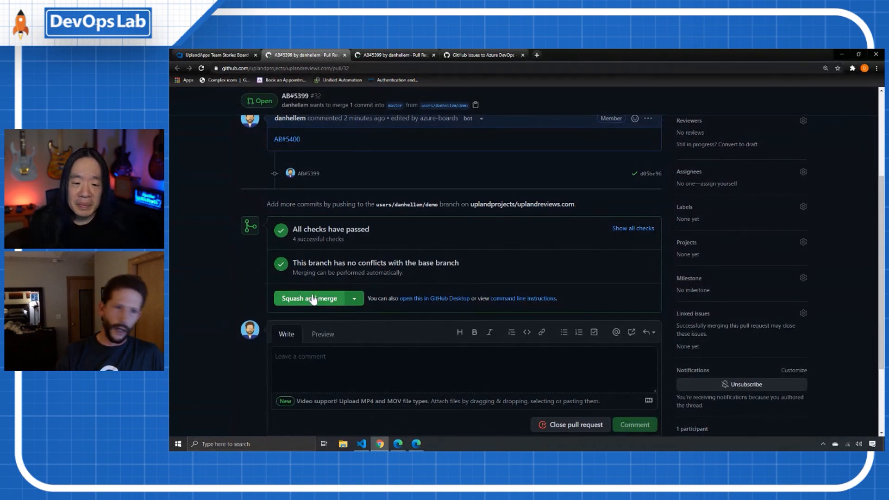
{"action": "left_click", "coordinate": [310, 299]}
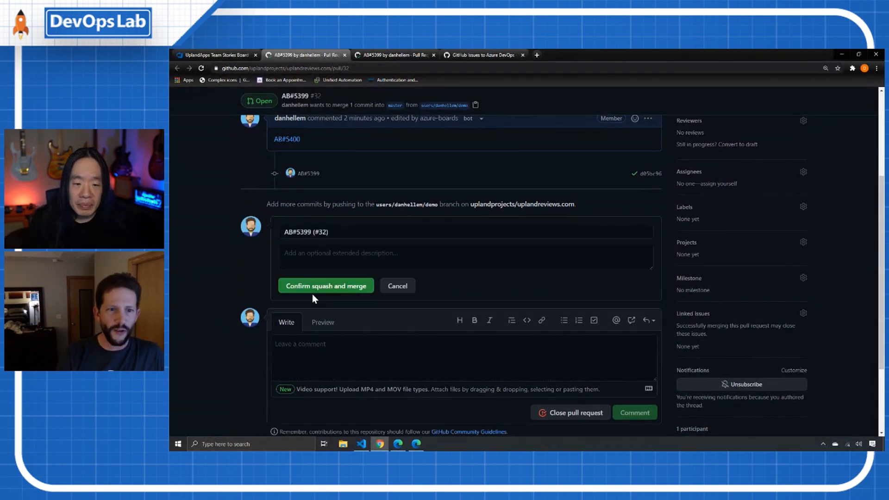
{"action": "left_click", "coordinate": [325, 285]}
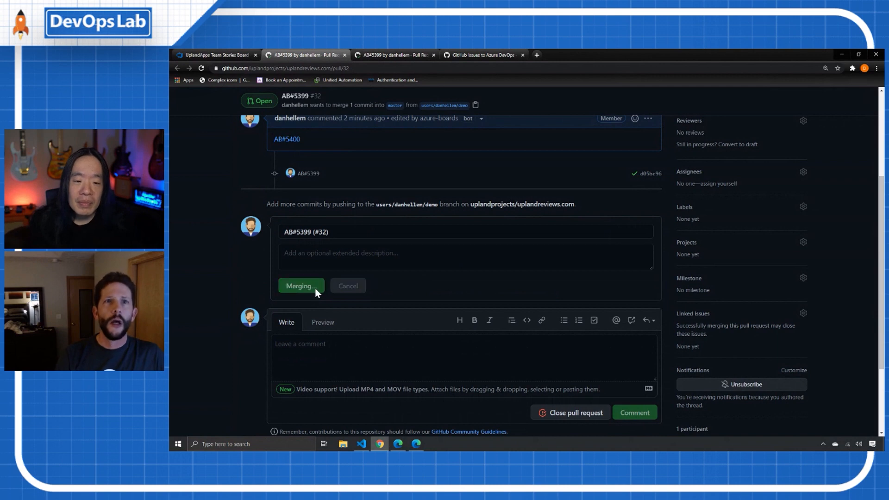
{"action": "left_click", "coordinate": [220, 54]}
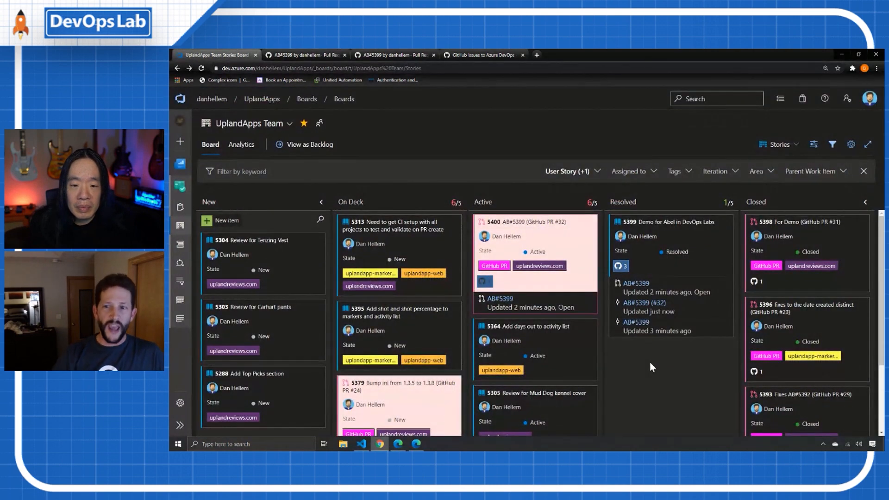
{"action": "mouse_move", "coordinate": [638, 301]}
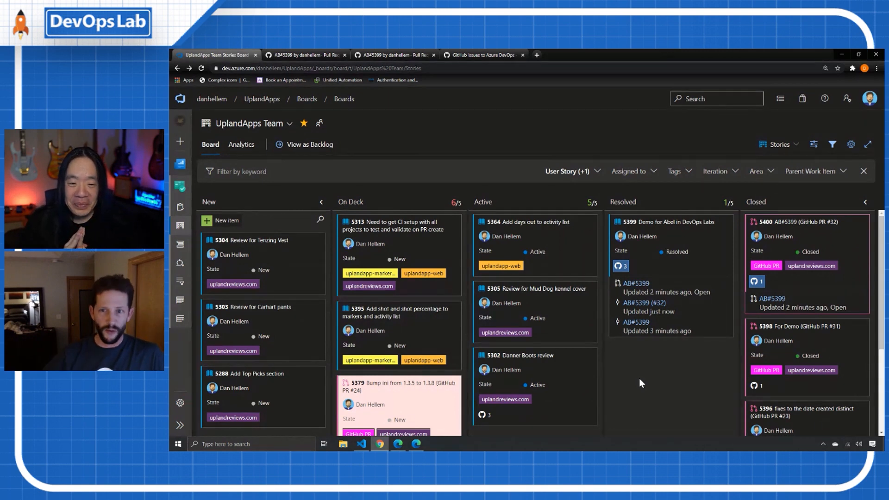
{"action": "mouse_move", "coordinate": [674, 356]}
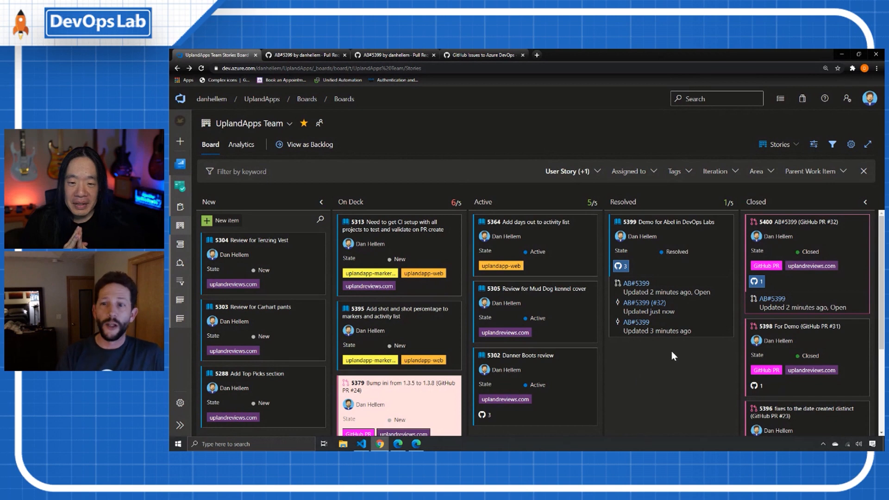
{"action": "mouse_move", "coordinate": [644, 350]}
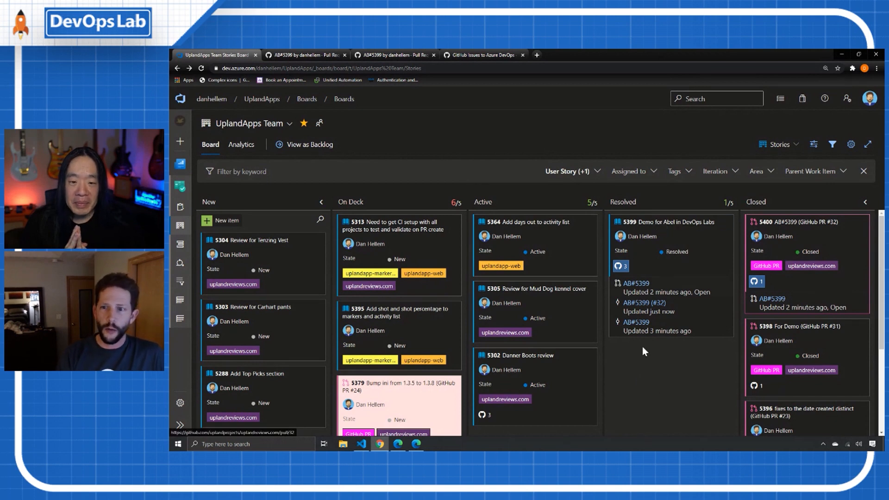
{"action": "mouse_move", "coordinate": [681, 238]}
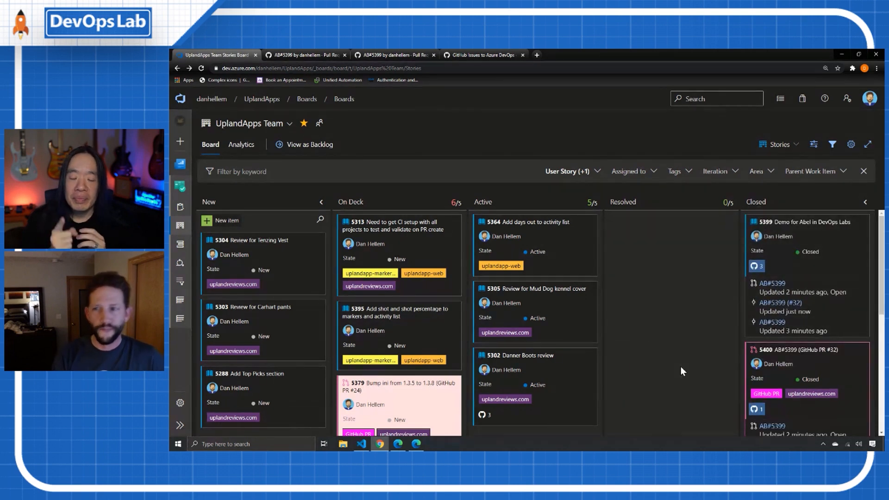
{"action": "mouse_move", "coordinate": [689, 357]}
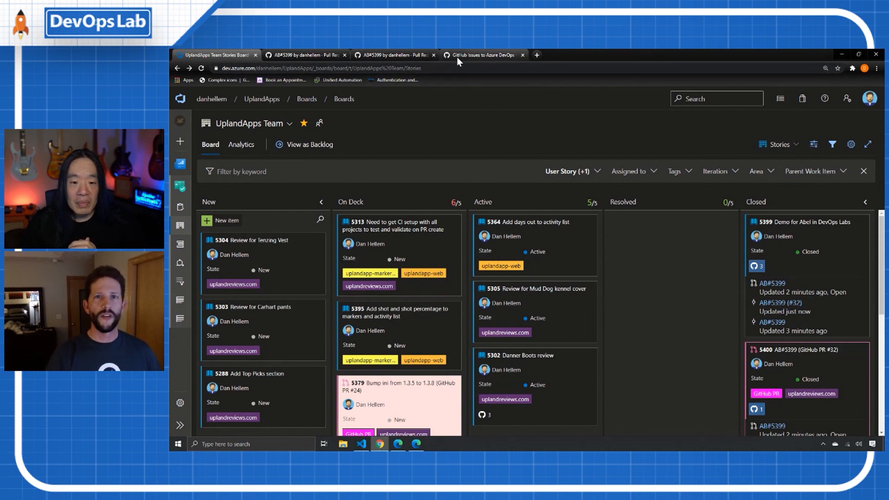
{"action": "mouse_move", "coordinate": [461, 58]}
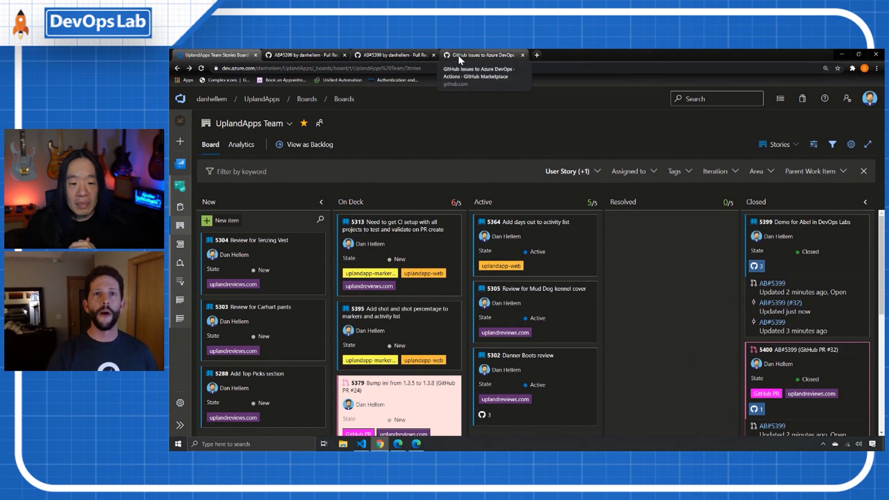
Submit issue 'Demo Issue for Abel' in uplandreviews.com and view the repository's Actions runs
{"action": "left_click", "coordinate": [394, 55]}
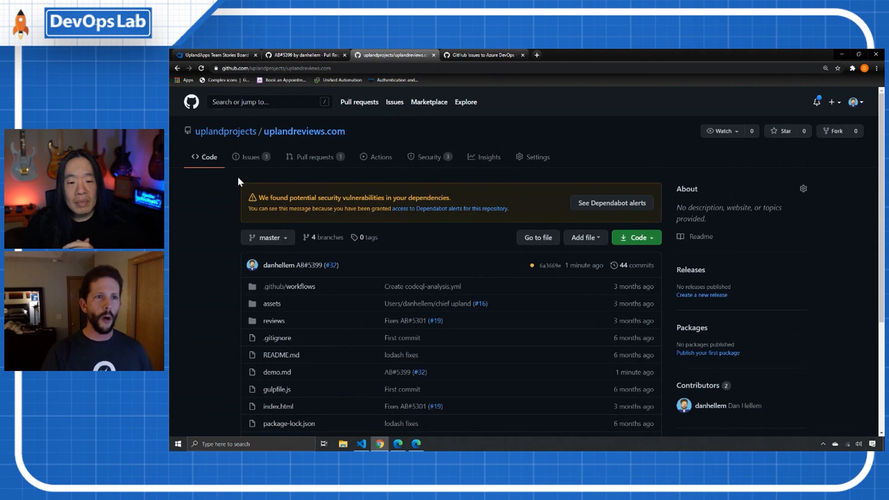
{"action": "left_click", "coordinate": [250, 157]}
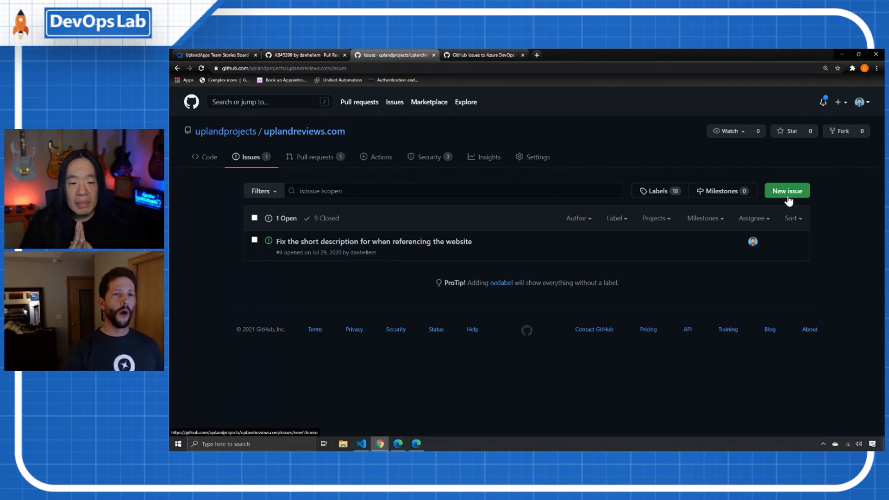
{"action": "left_click", "coordinate": [787, 190]}
{"action": "type", "text": "Demo Issue for Abel"}
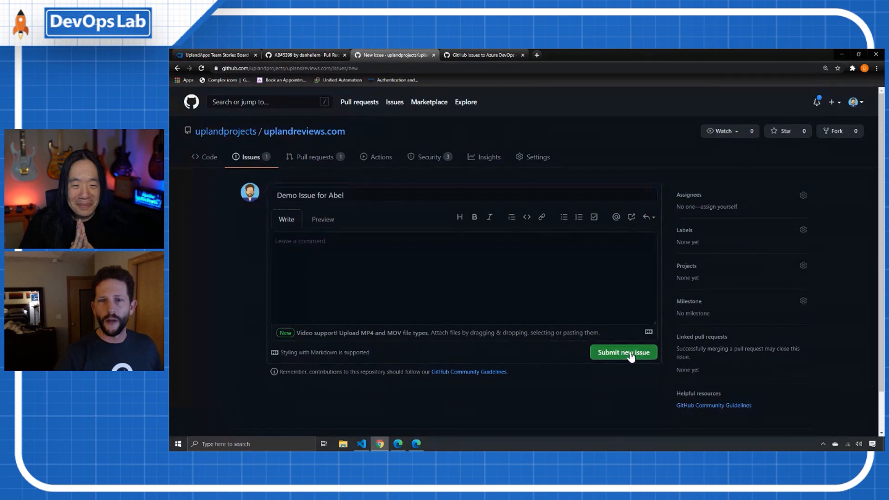
{"action": "left_click", "coordinate": [623, 353]}
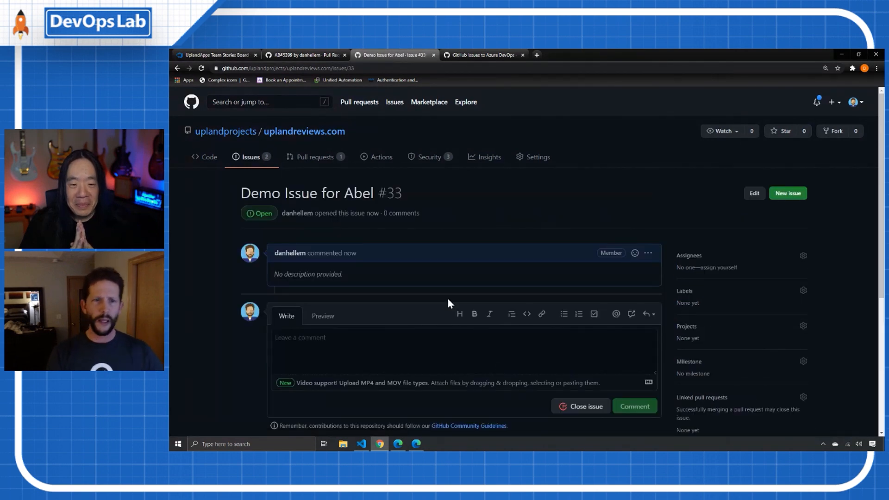
{"action": "left_click", "coordinate": [381, 157]}
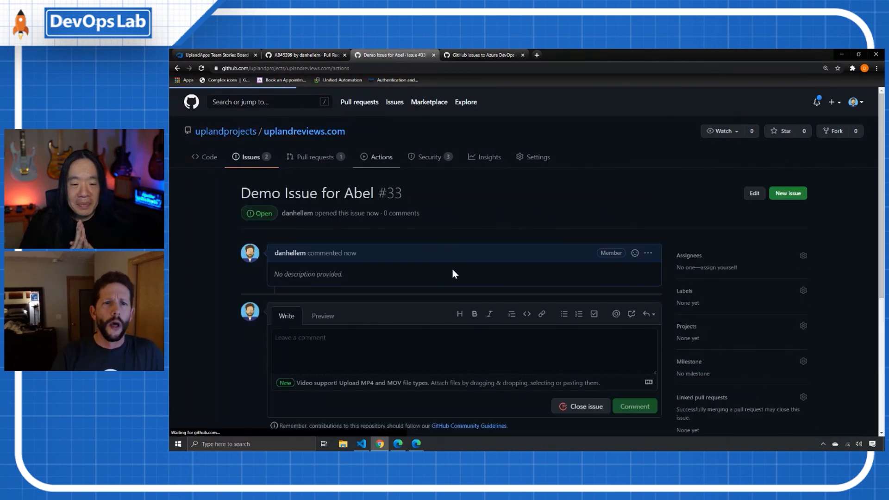
{"action": "left_click", "coordinate": [381, 157]}
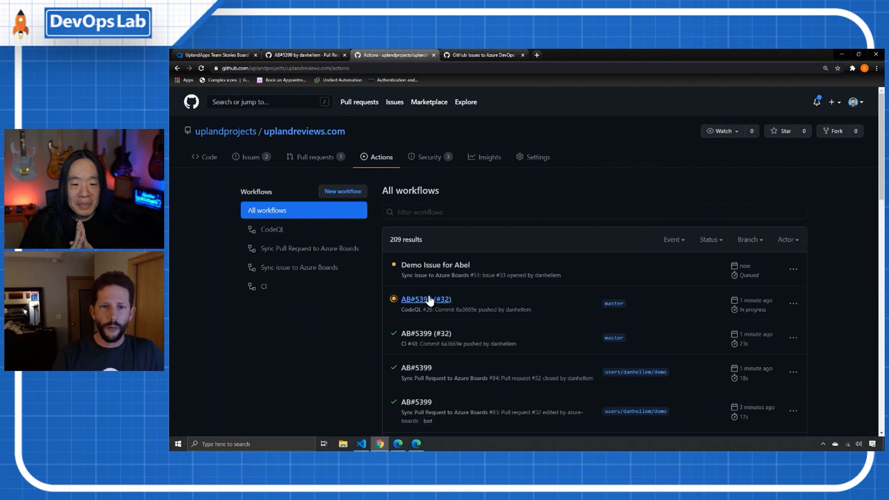
{"action": "mouse_move", "coordinate": [430, 268]}
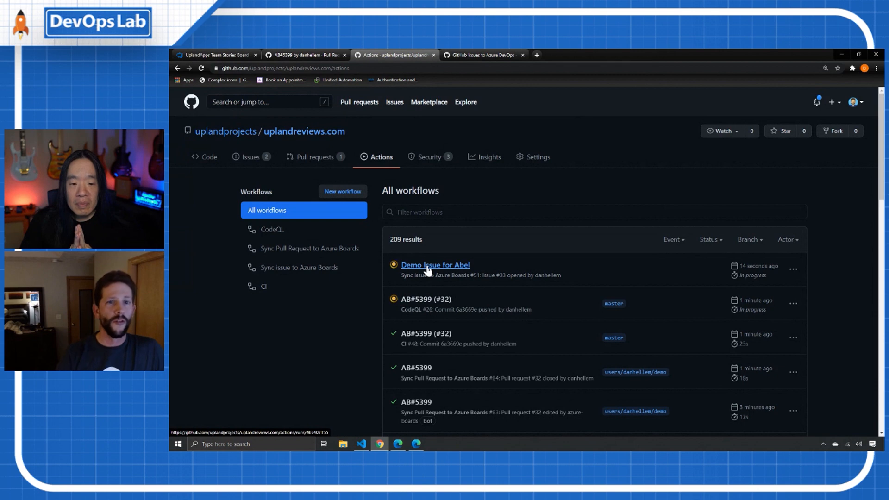
{"action": "mouse_move", "coordinate": [389, 316]}
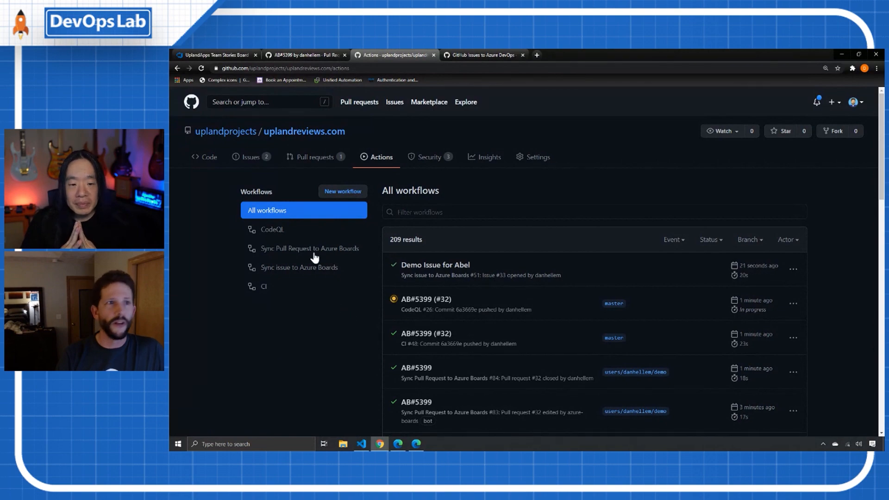
Once the Demo Issue for Abel sync run succeeds, switch back to the team board
{"action": "left_click", "coordinate": [223, 54]}
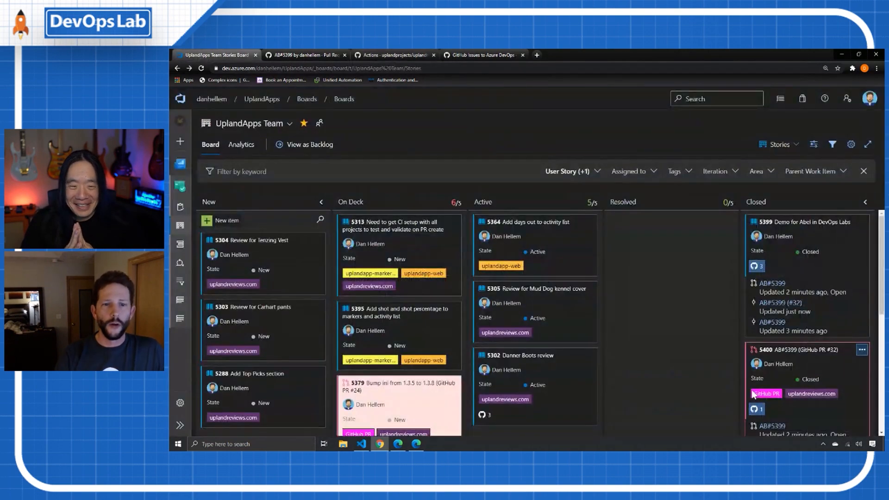
Show GitHub Issue items on the board to reveal item 5401, Demo Issue for Abel
{"action": "left_click", "coordinate": [568, 171]}
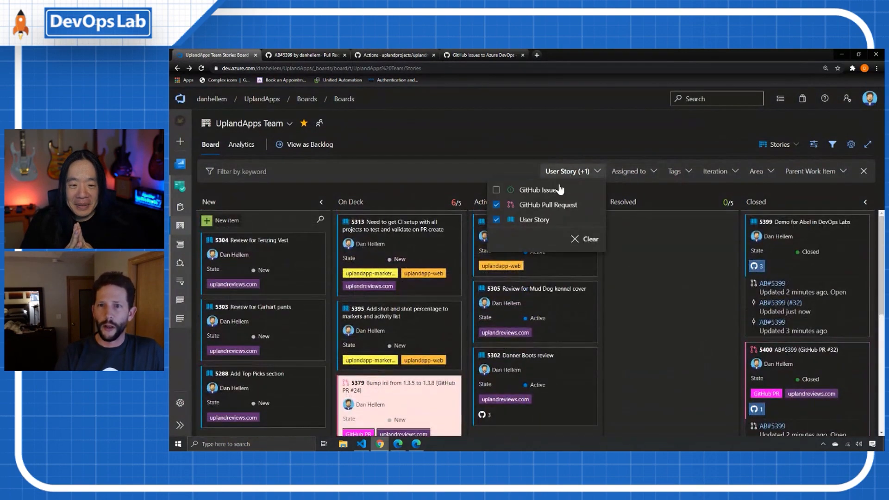
{"action": "left_click", "coordinate": [496, 190]}
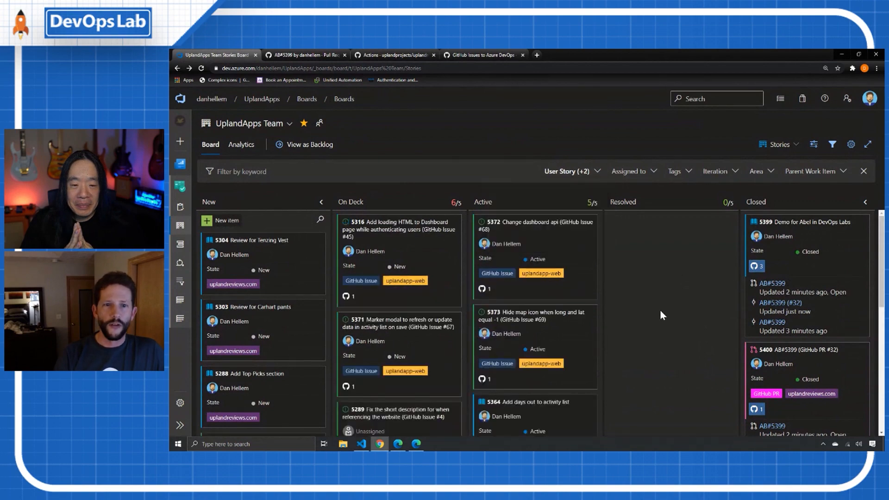
{"action": "scroll", "scroll_direction": "down", "scroll_amount": 3}
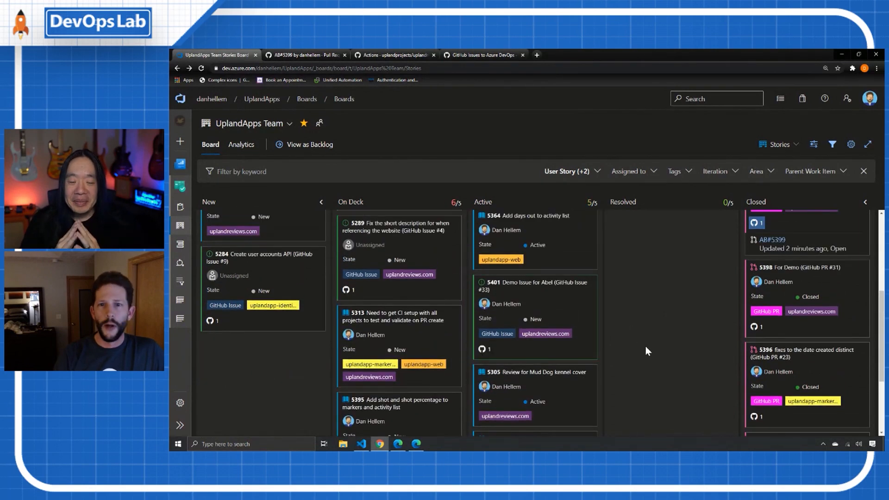
{"action": "mouse_move", "coordinate": [639, 348]}
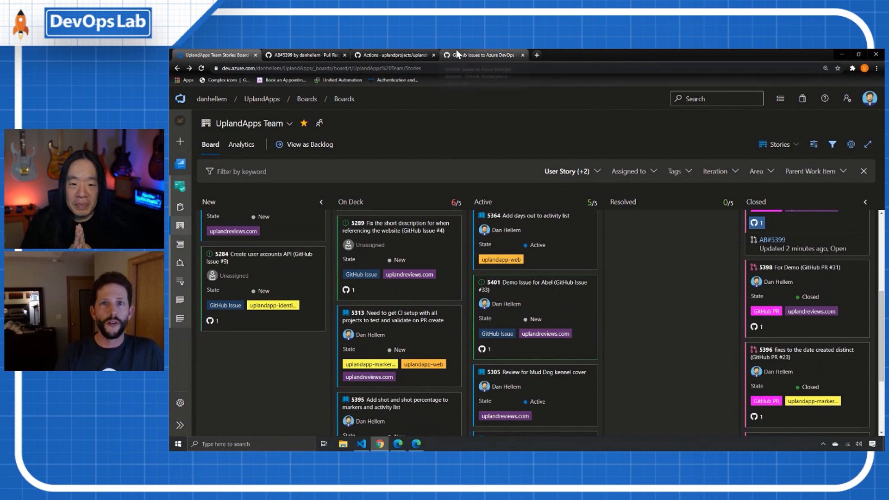
{"action": "mouse_move", "coordinate": [464, 54]}
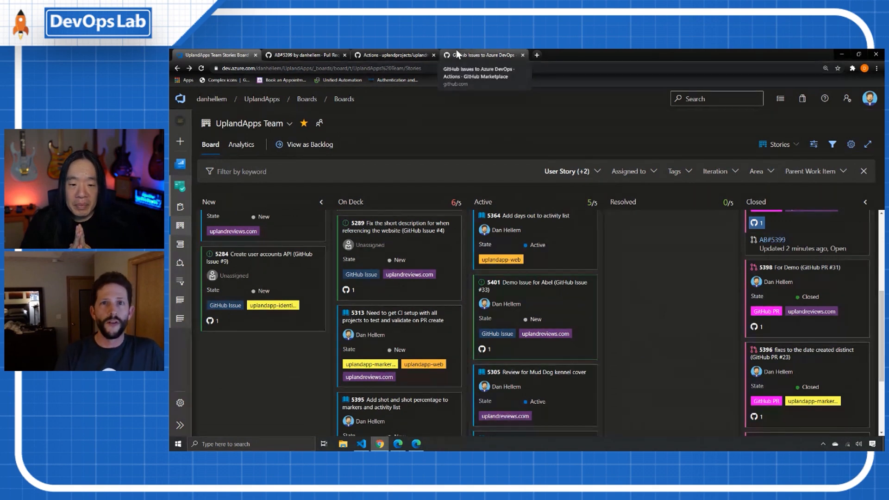
{"action": "mouse_move", "coordinate": [643, 299]}
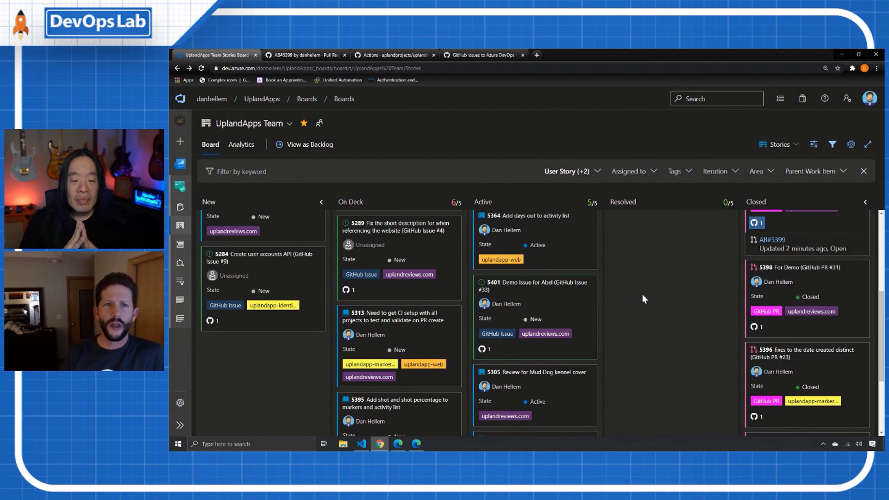
{"action": "left_click", "coordinate": [484, 54]}
{"action": "type", "text": "Azu"}
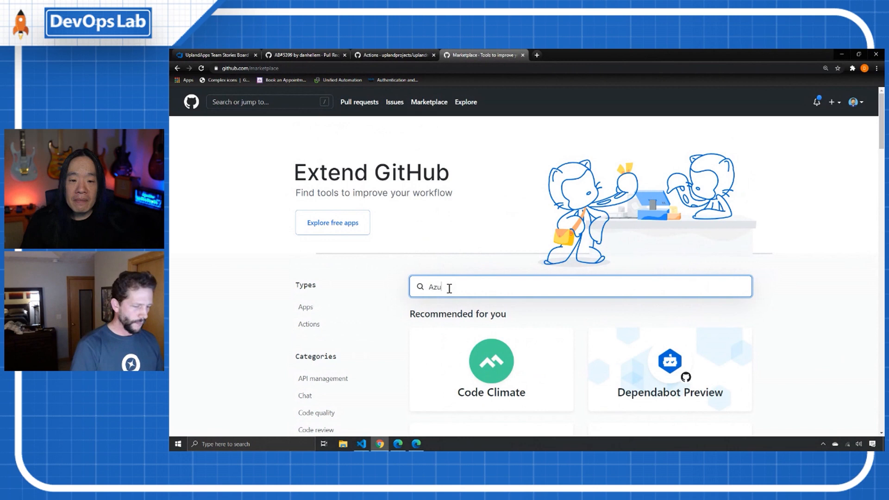
Run the Marketplace search for 'Azure Boards'
{"action": "type", "text": "re Boards"}
{"action": "key", "text": "Enter"}
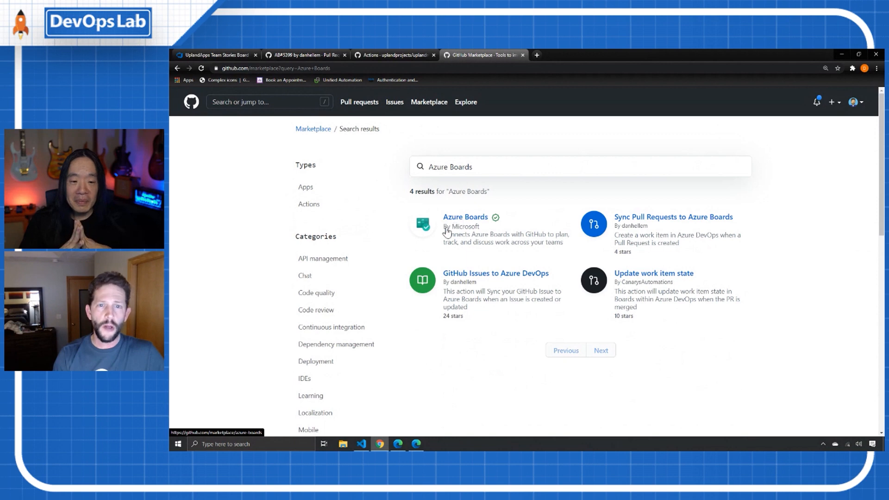
{"action": "mouse_move", "coordinate": [645, 222]}
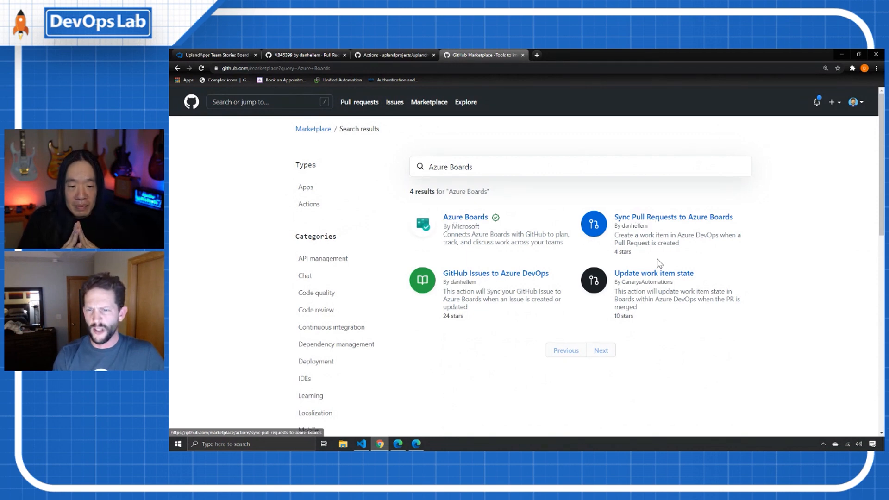
{"action": "mouse_move", "coordinate": [508, 268]}
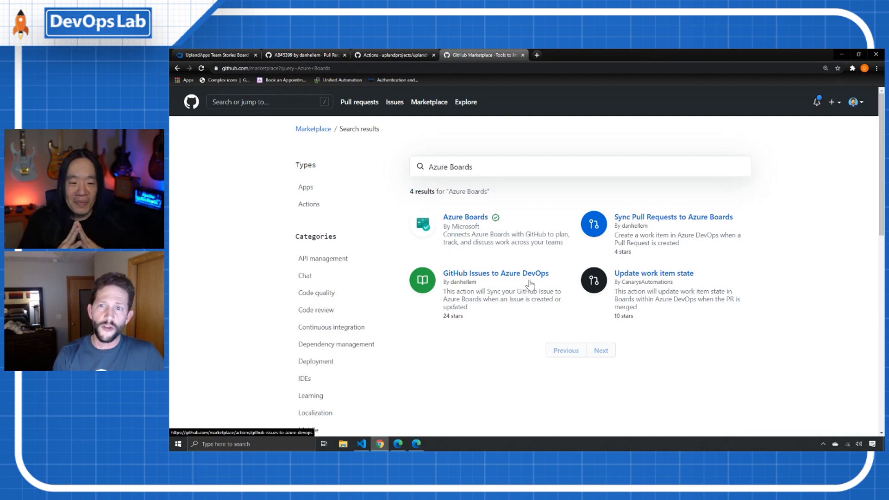
{"action": "mouse_move", "coordinate": [656, 243]}
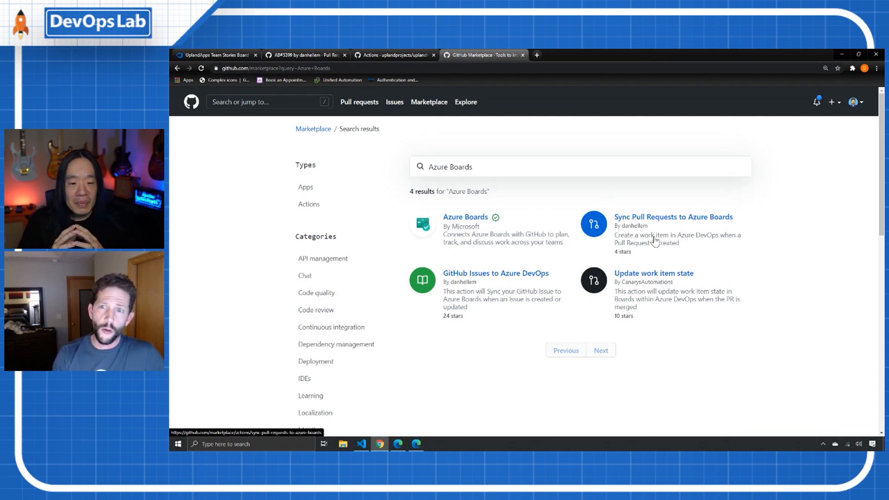